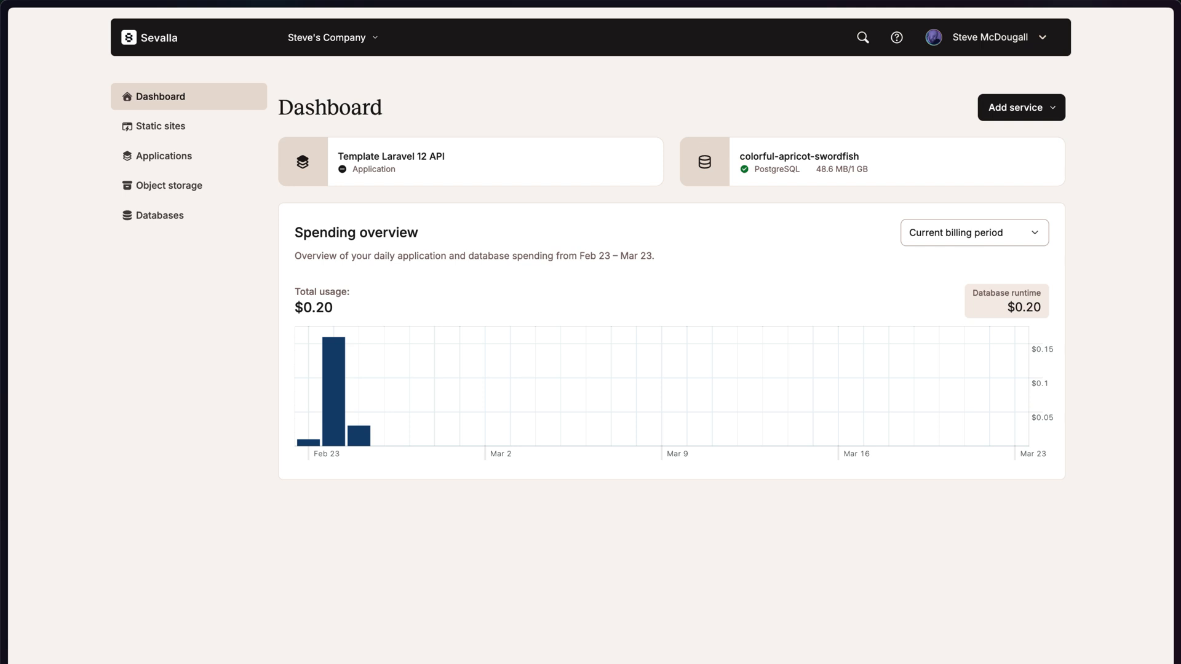
Open the Template Laravel 12 API service card from the Dashboard to reach its Overview.
click(471, 161)
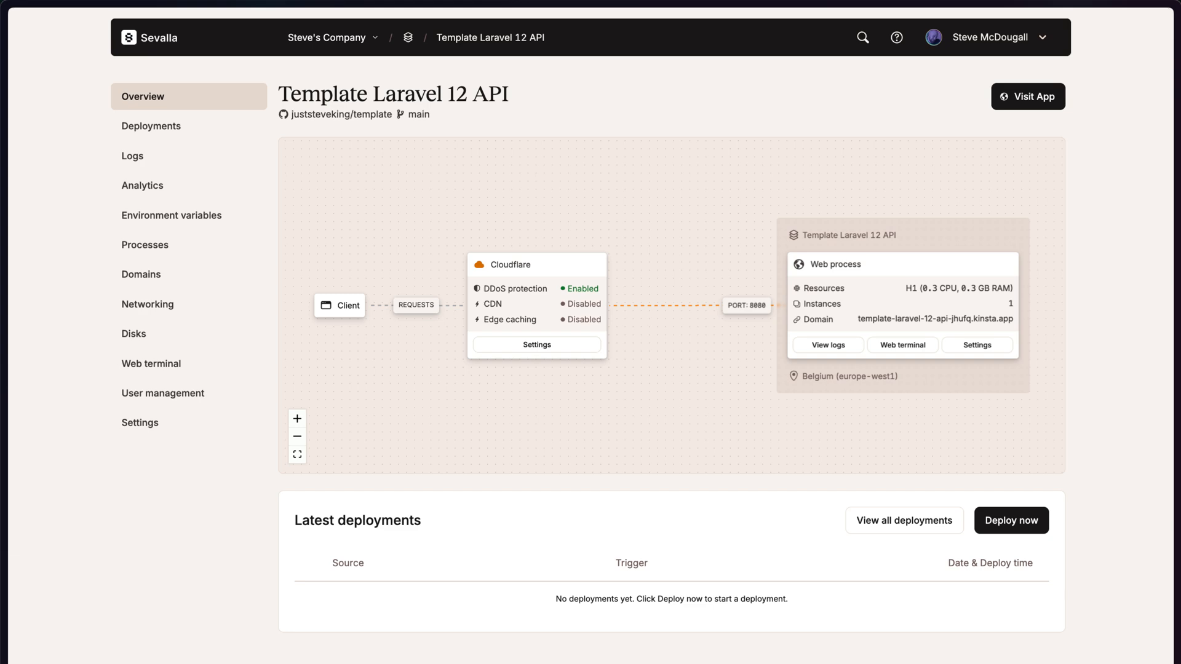
click(296, 454)
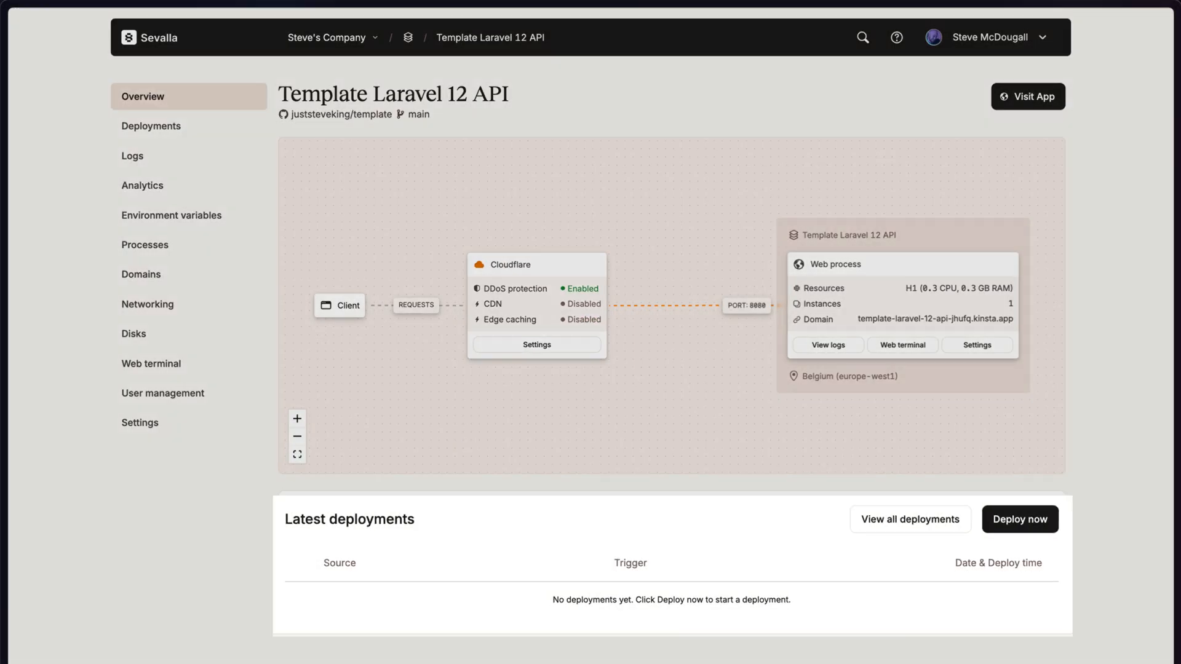
click(1018, 519)
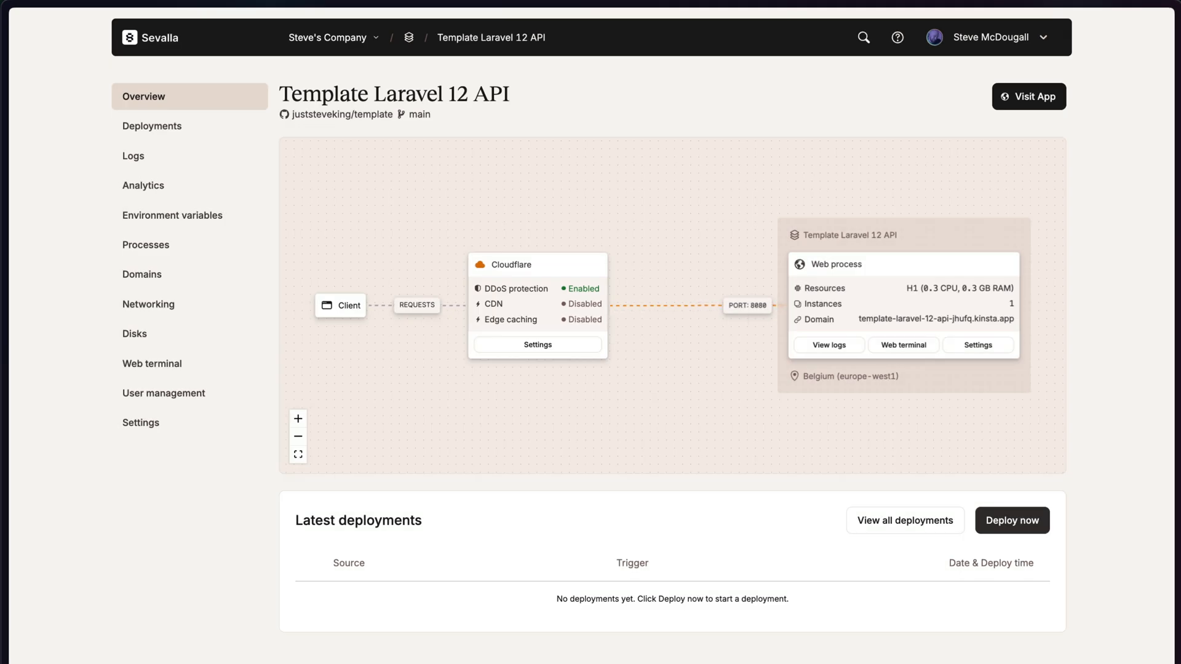
Start a manual deployment of branch main and wait until the web process is running.
click(1013, 520)
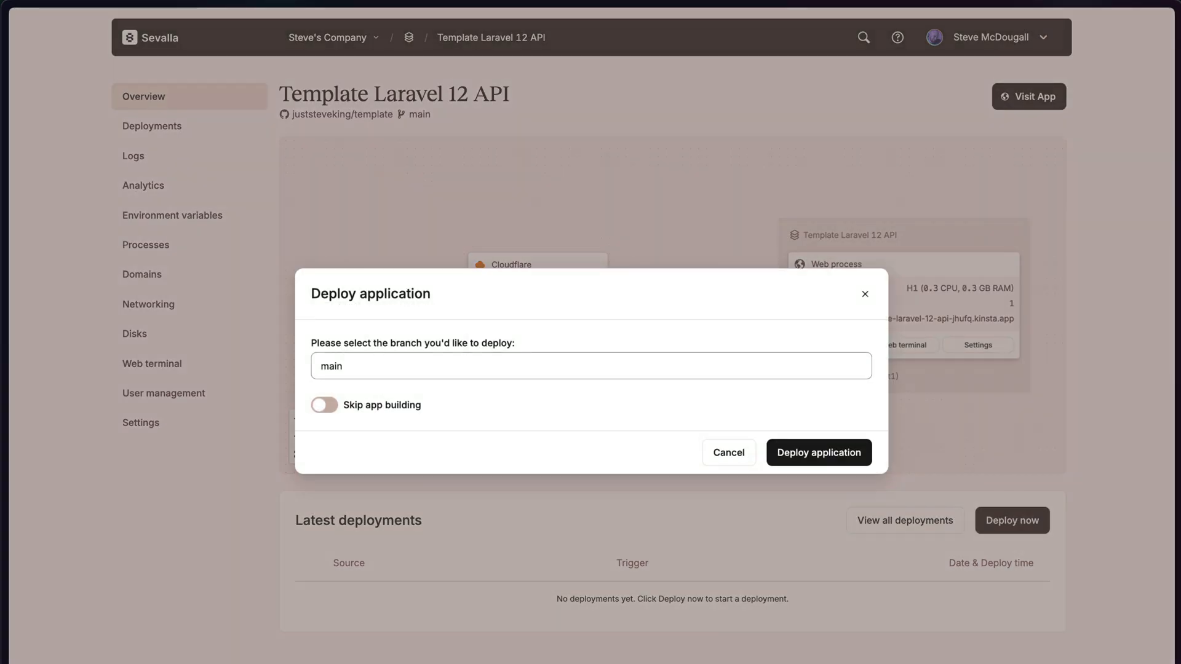
click(818, 453)
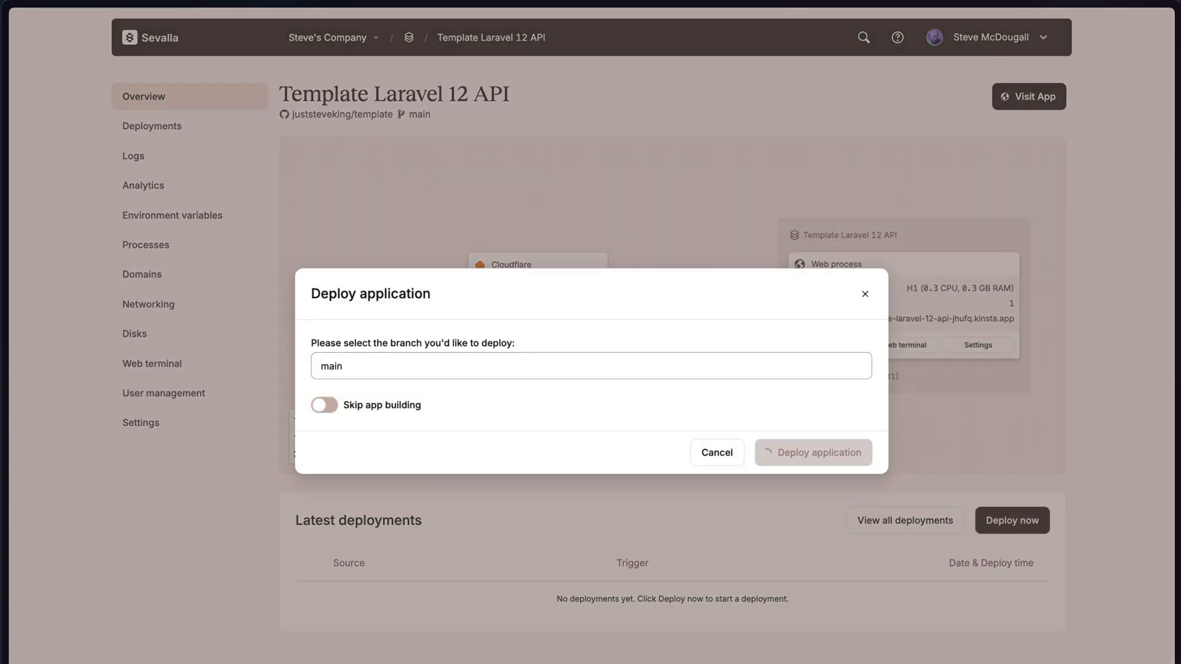
click(812, 451)
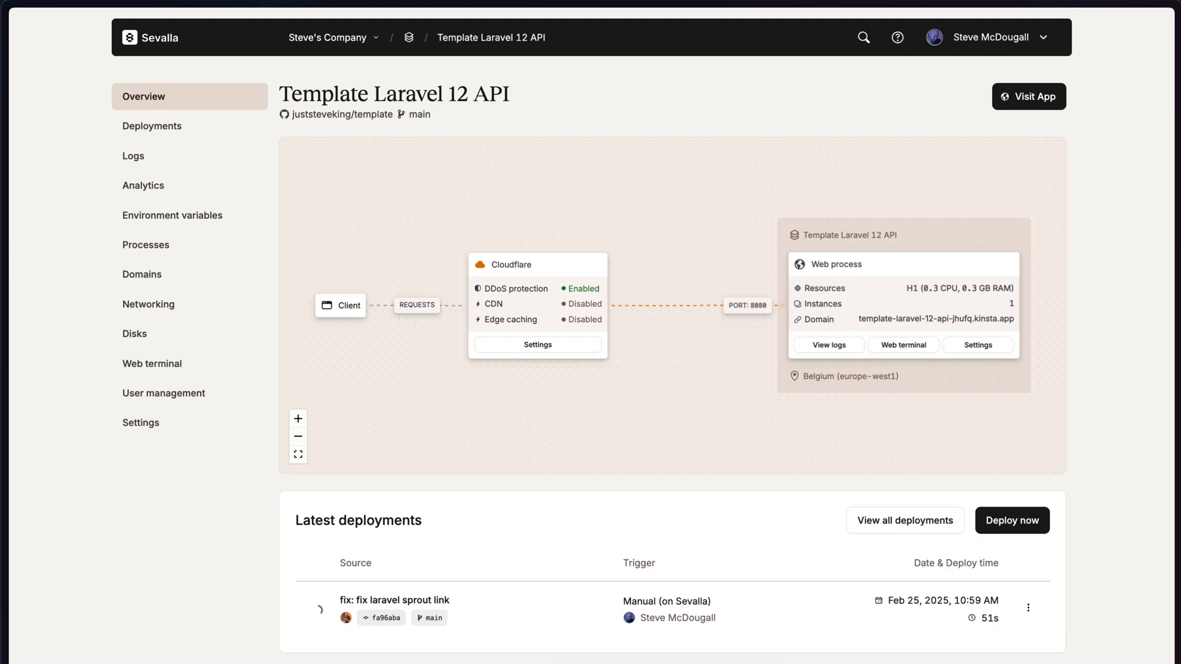
click(394, 600)
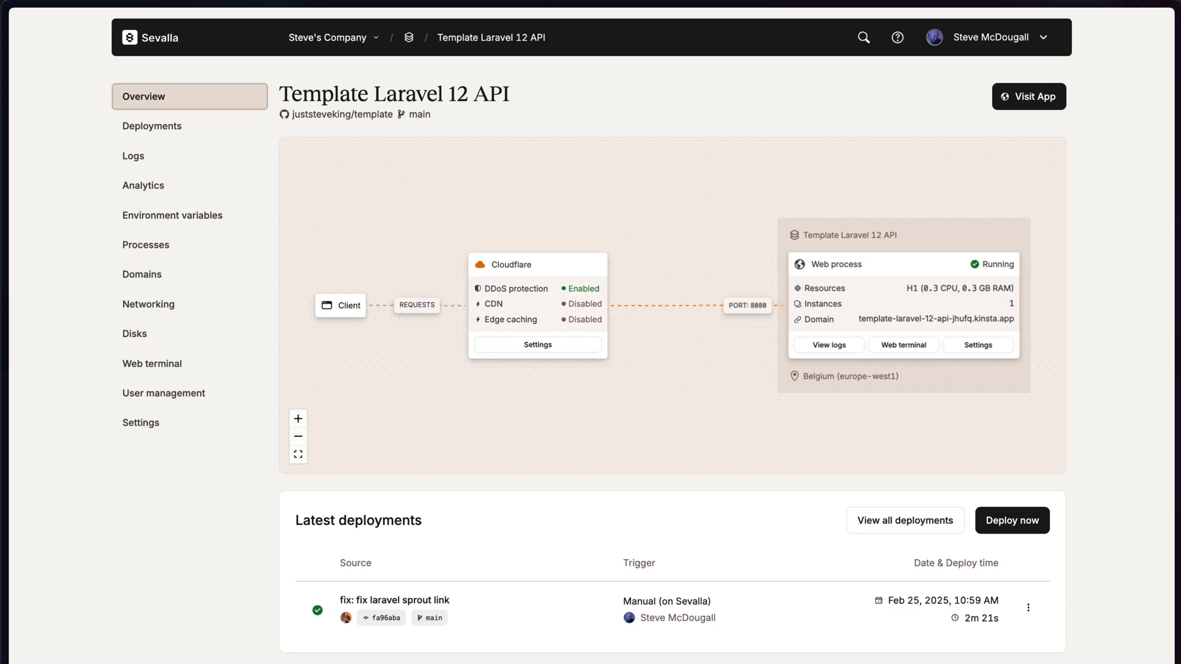
Review the runtime logs and memory/CPU analytics charts, then land on Environment variables.
click(132, 156)
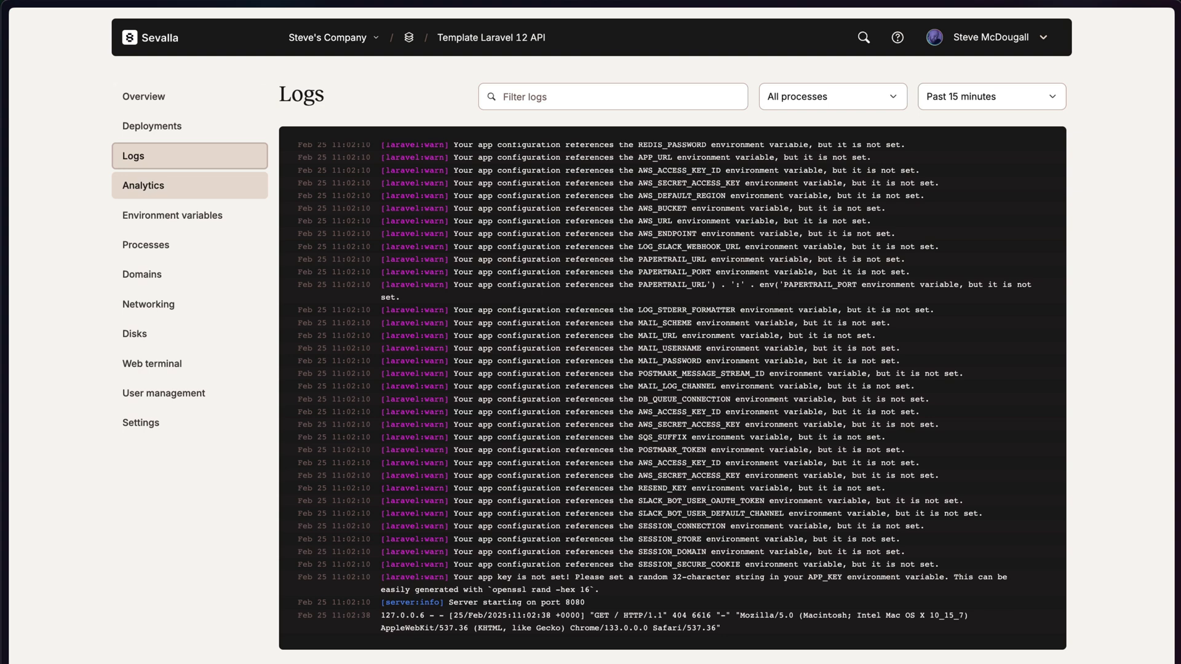
click(144, 186)
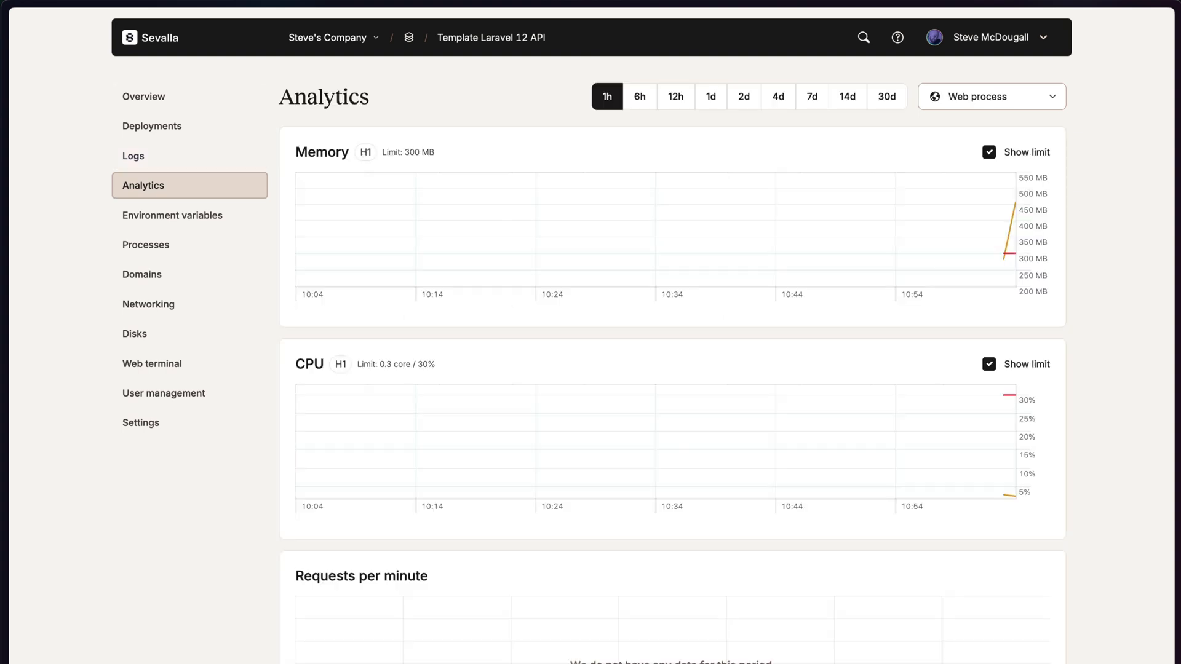
scroll(down, 3)
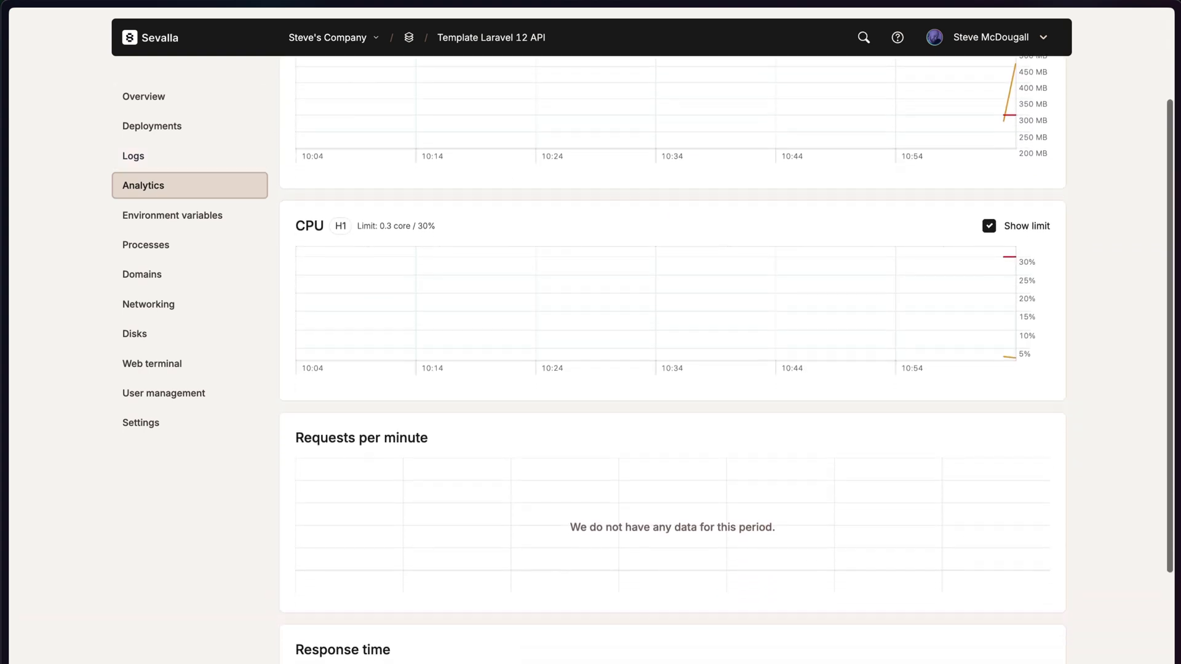
scroll(down, 3)
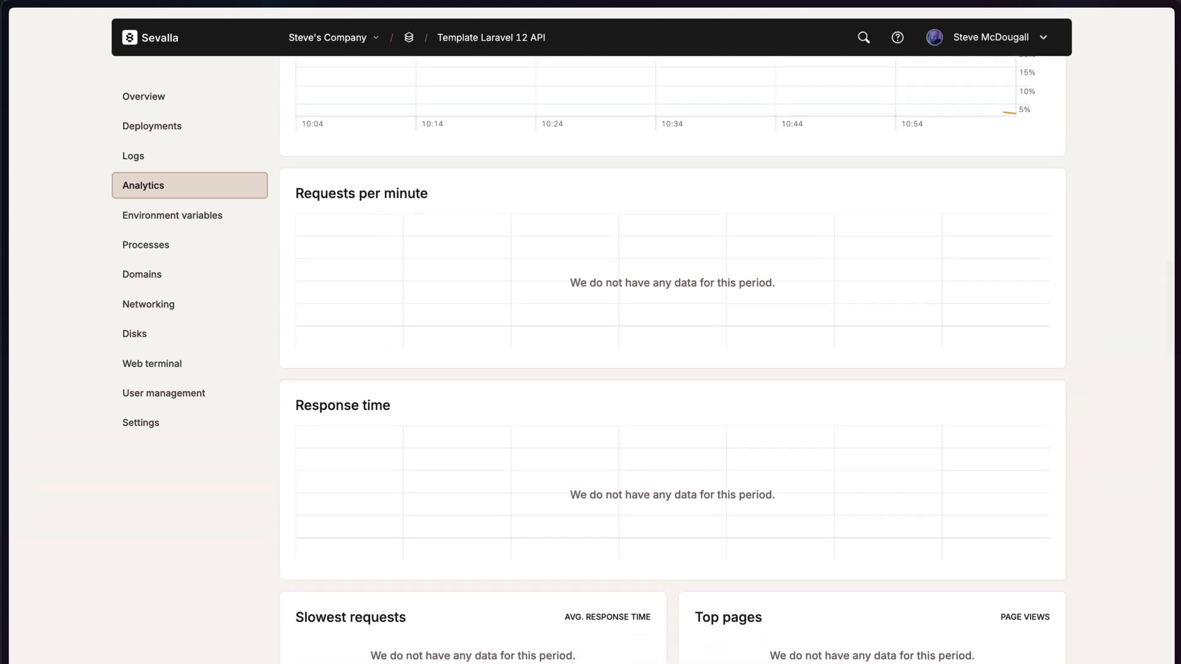
scroll(up, 3)
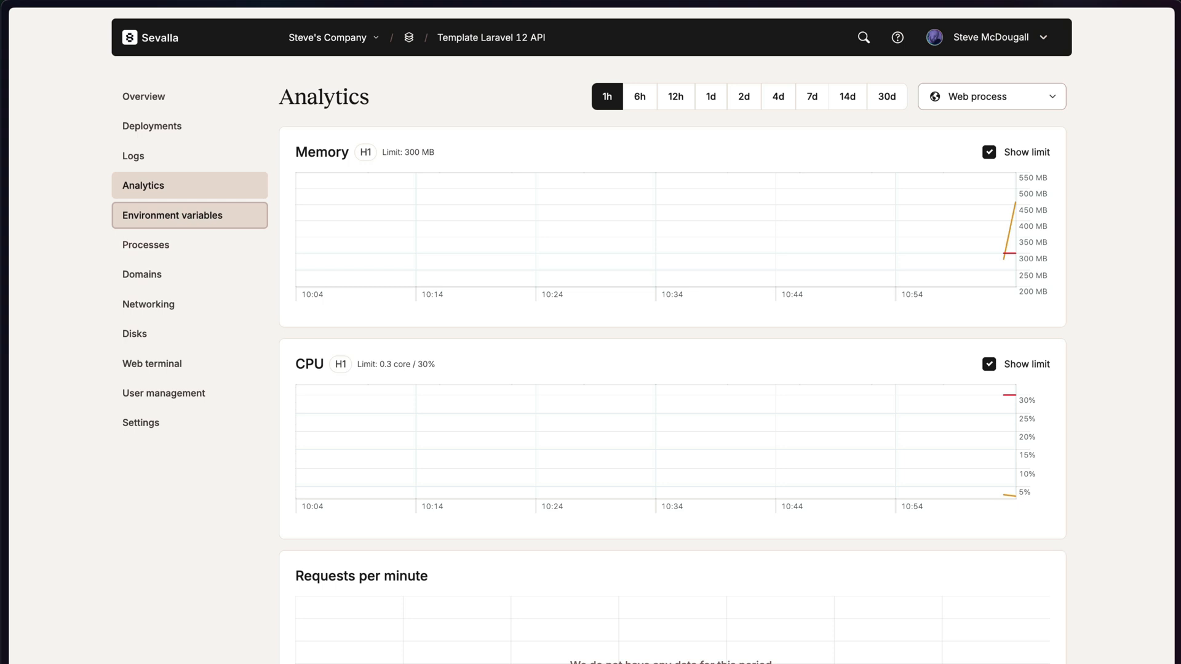
click(170, 214)
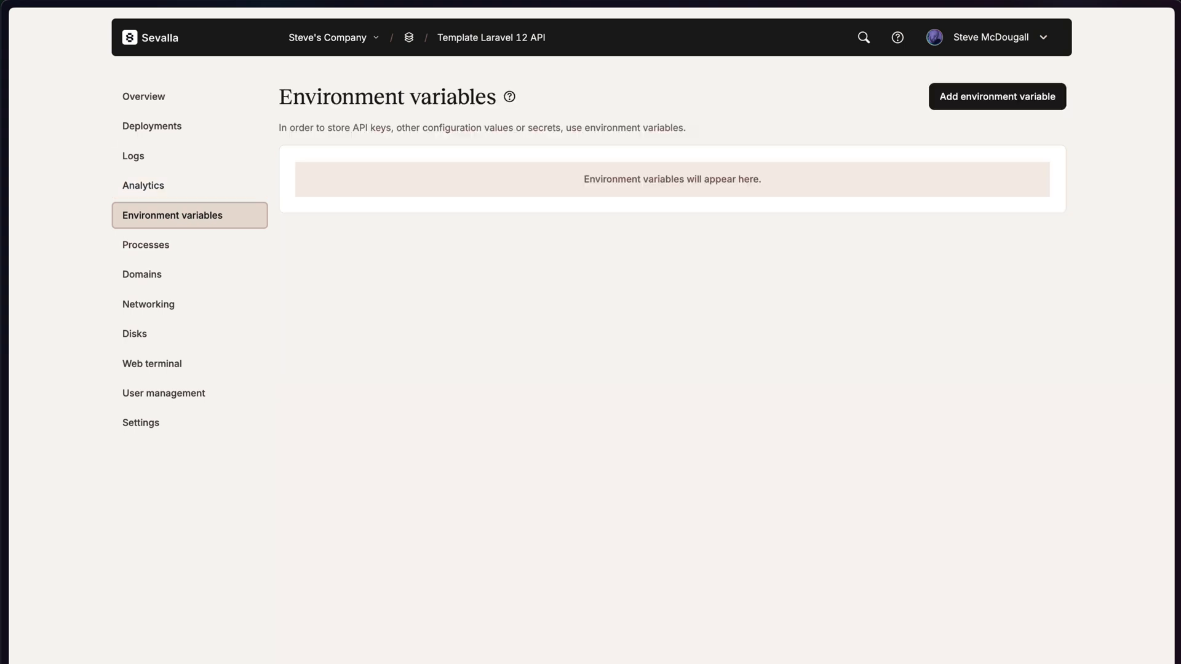
mouse_move(146, 245)
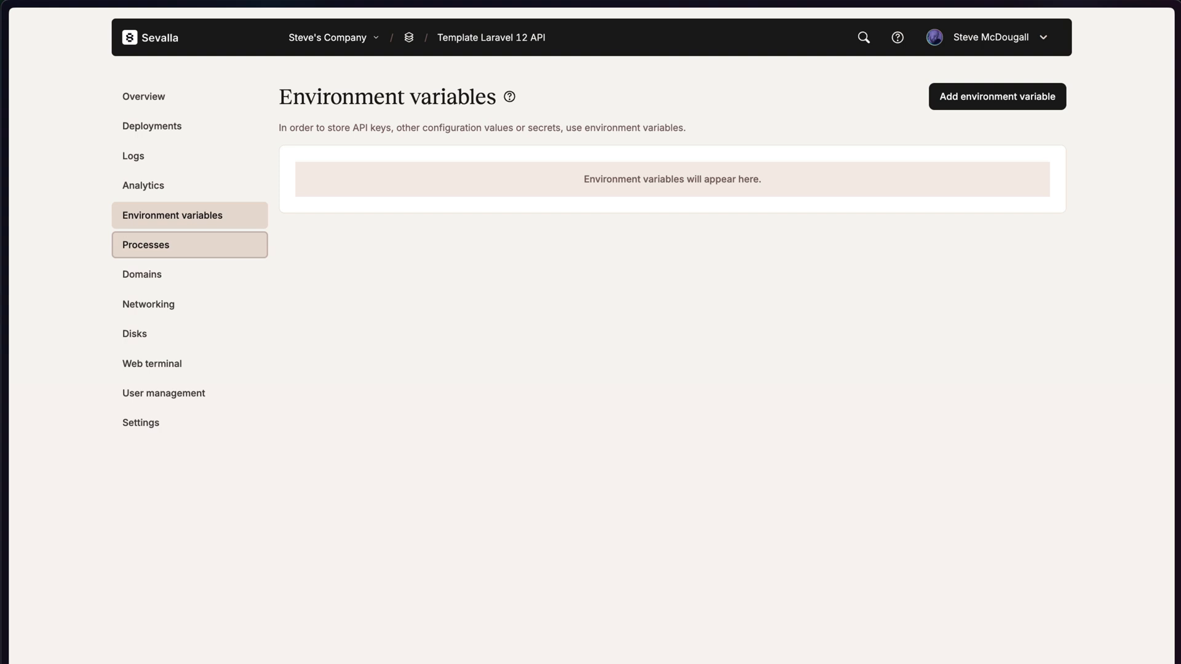
Check the Processes list, the Create process options and Networking, then connect a Web terminal.
click(146, 243)
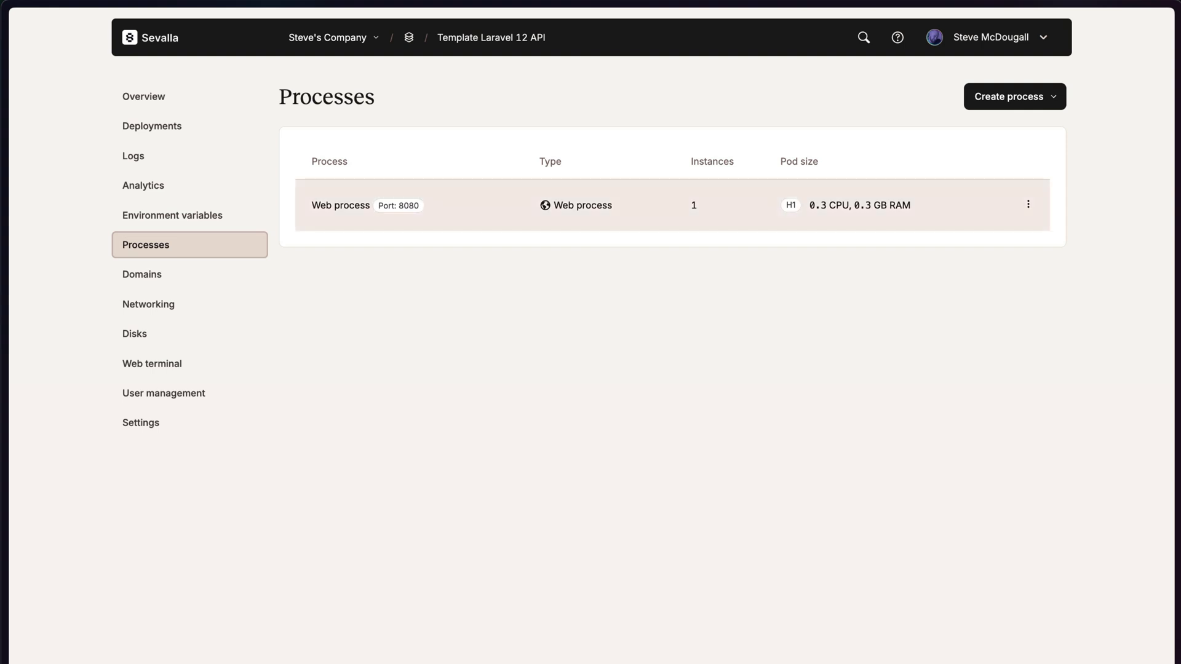
click(1013, 96)
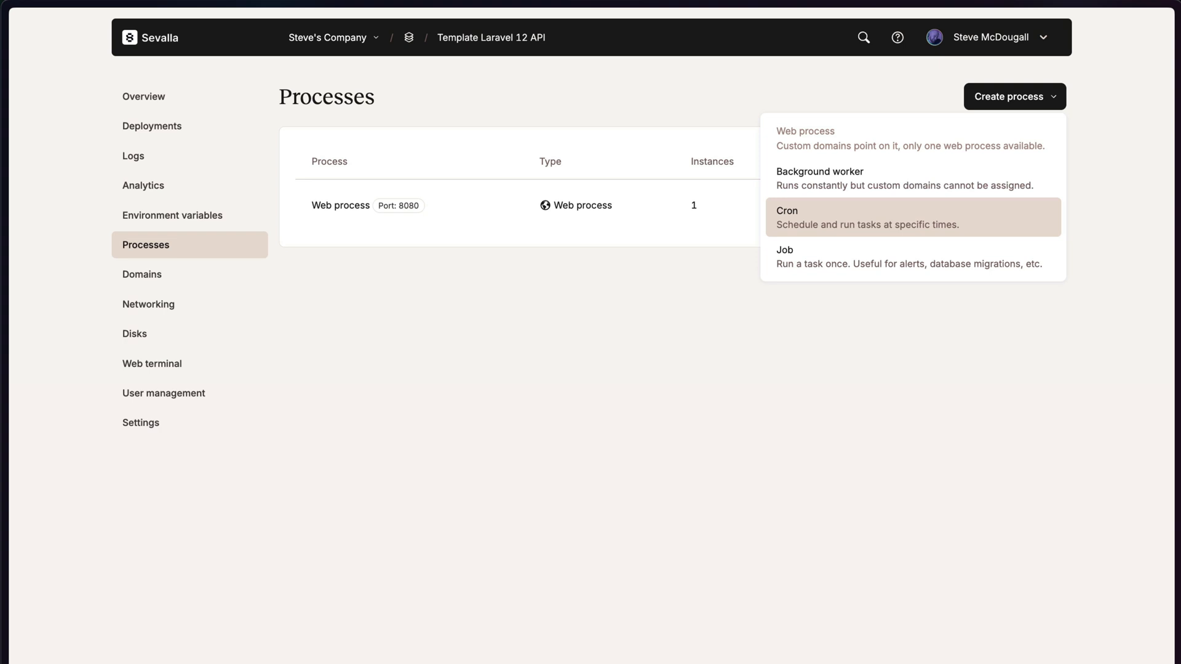
mouse_move(911, 256)
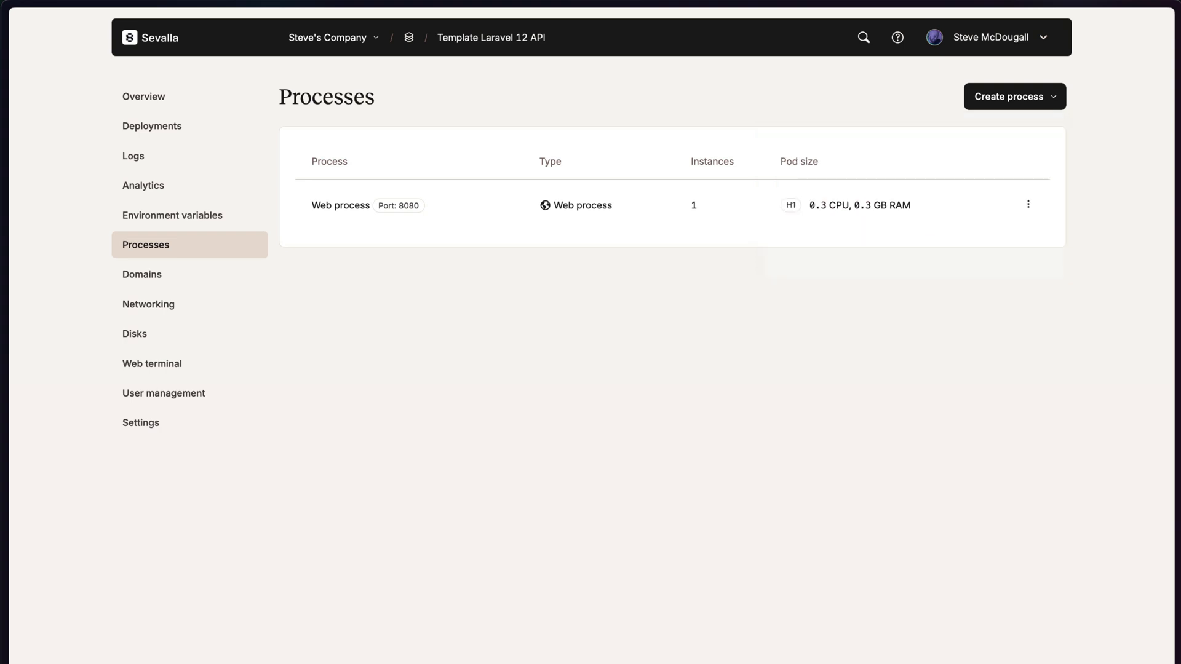
click(149, 304)
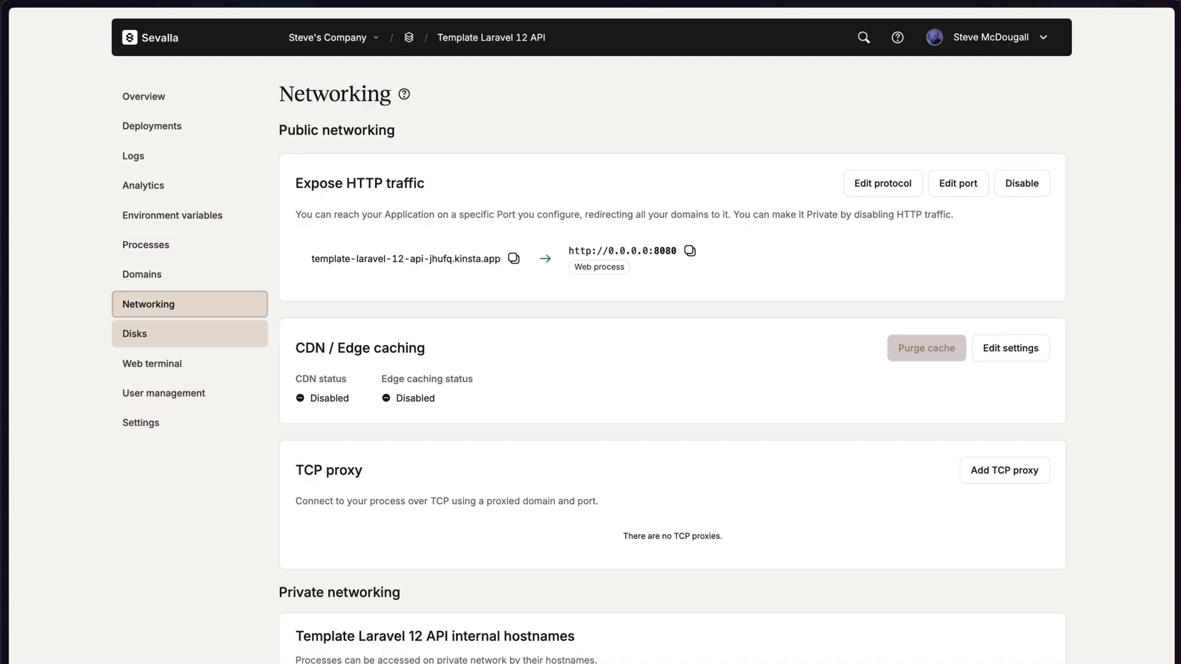
click(151, 363)
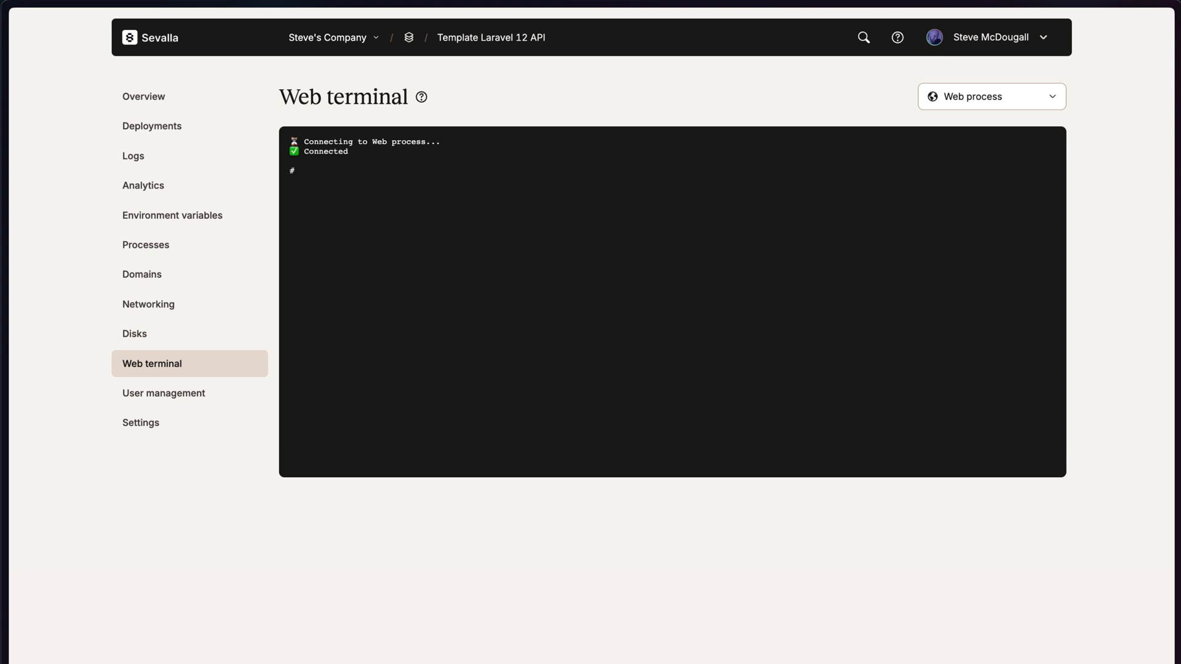
Run ls and php artisan in the web terminal, then view User management.
text(ls)
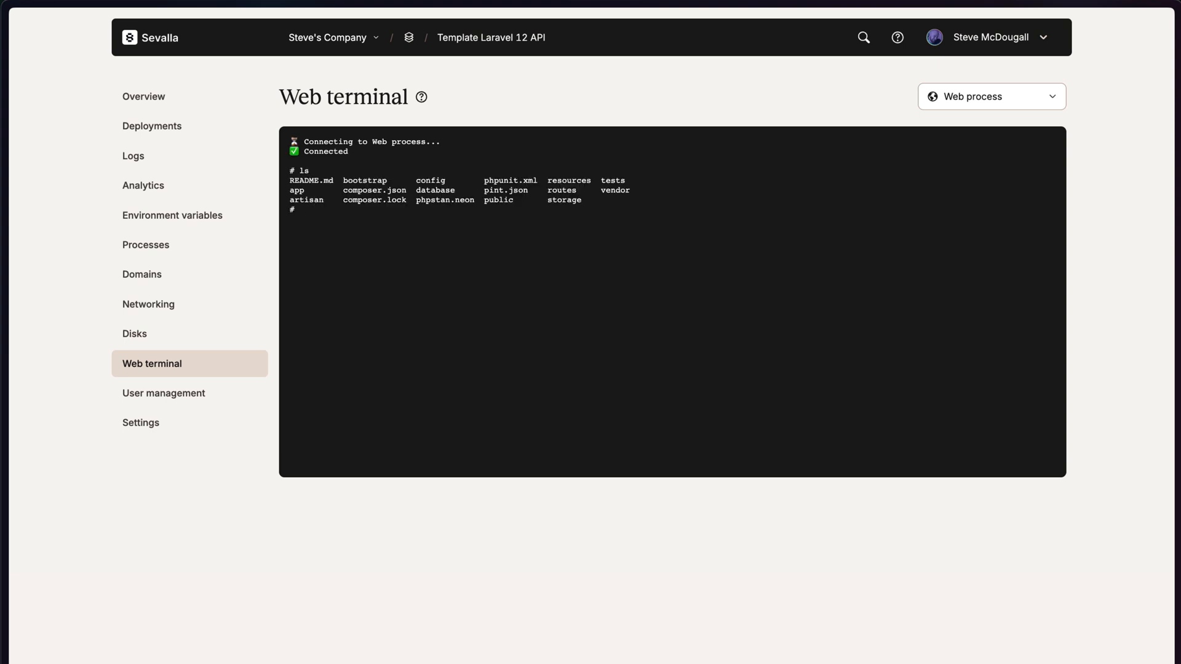
text(php)
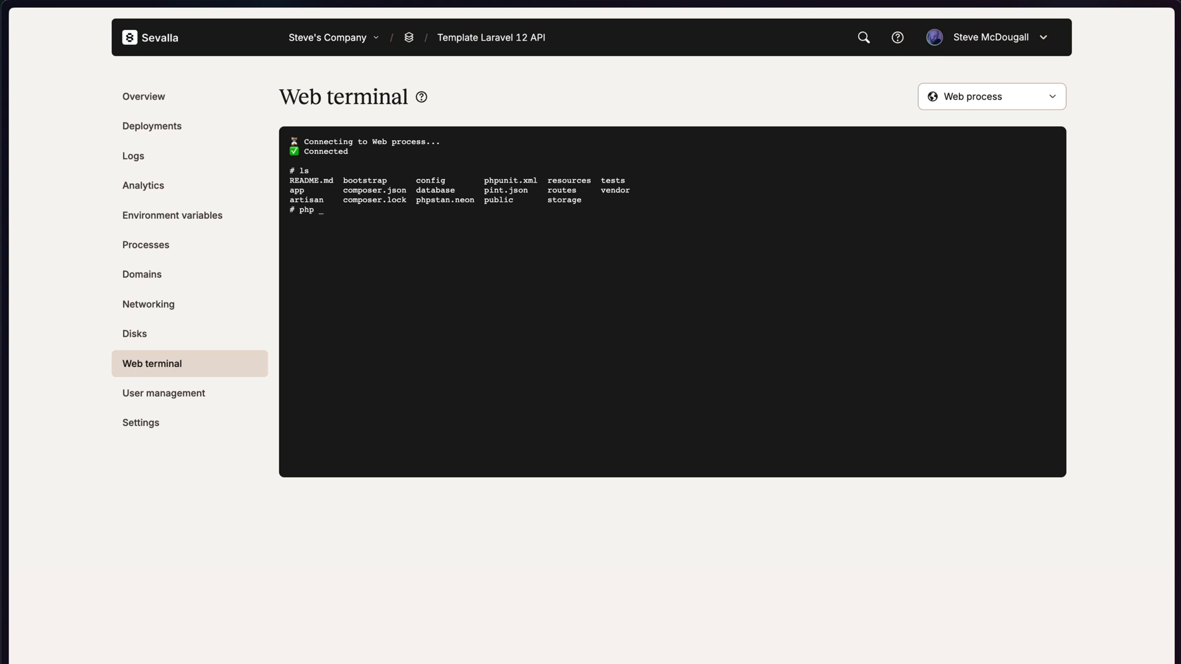
text(artisan)
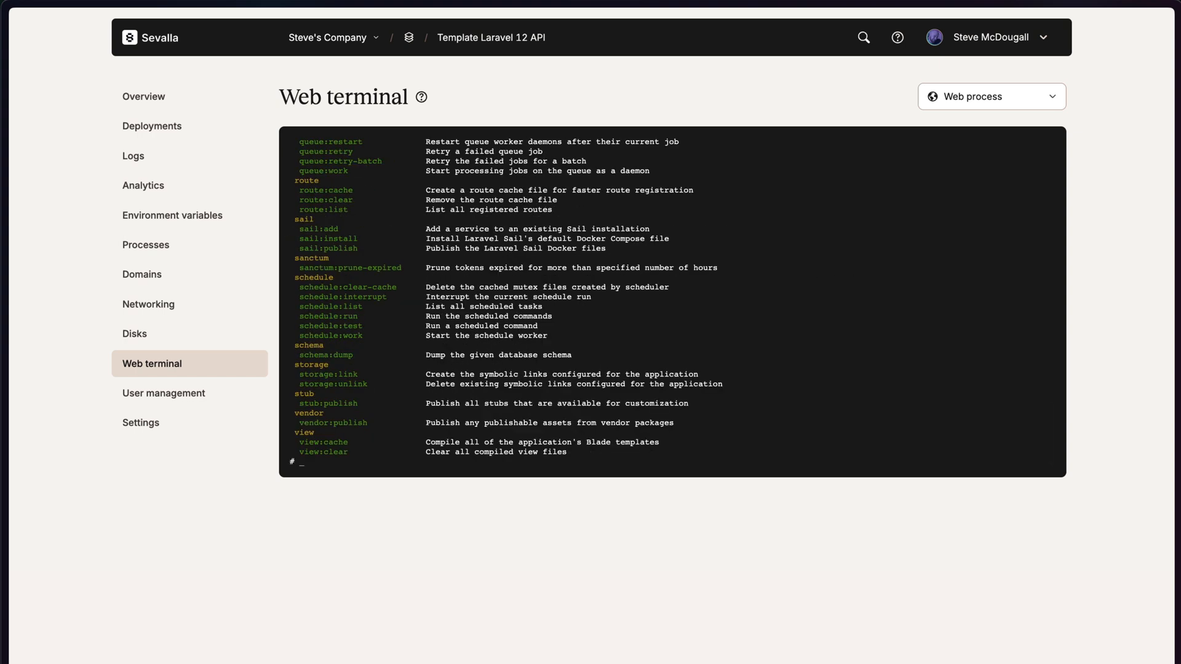
click(164, 392)
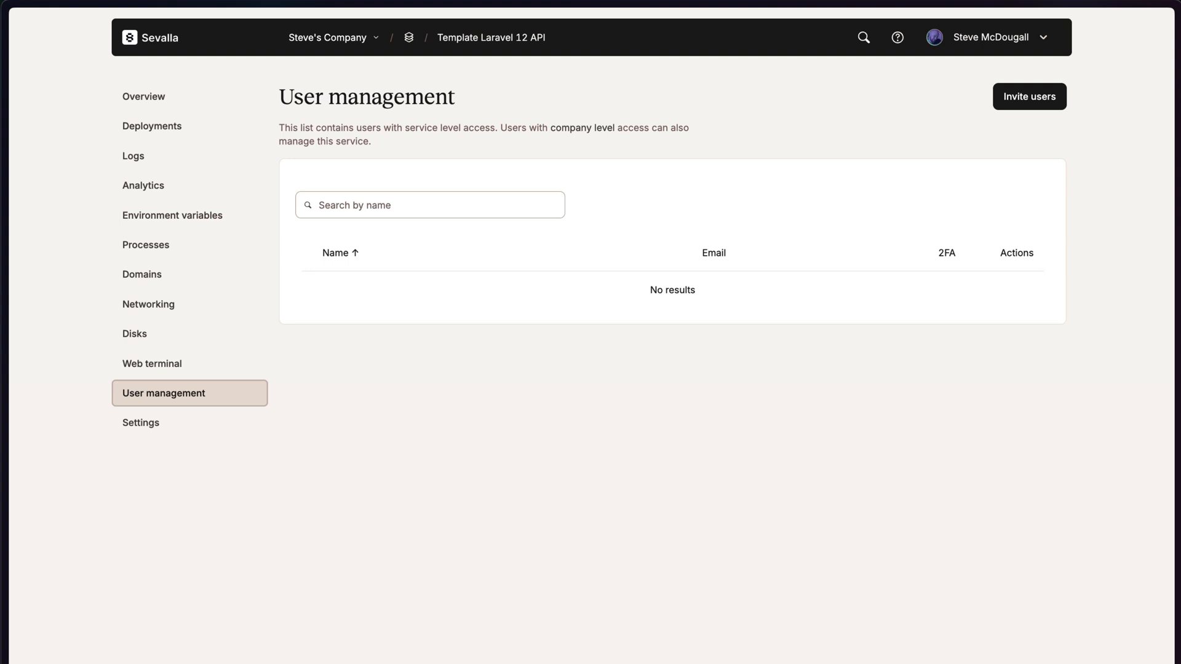
Return to the Overview and bring up the Deploy now dialog for main again.
click(144, 96)
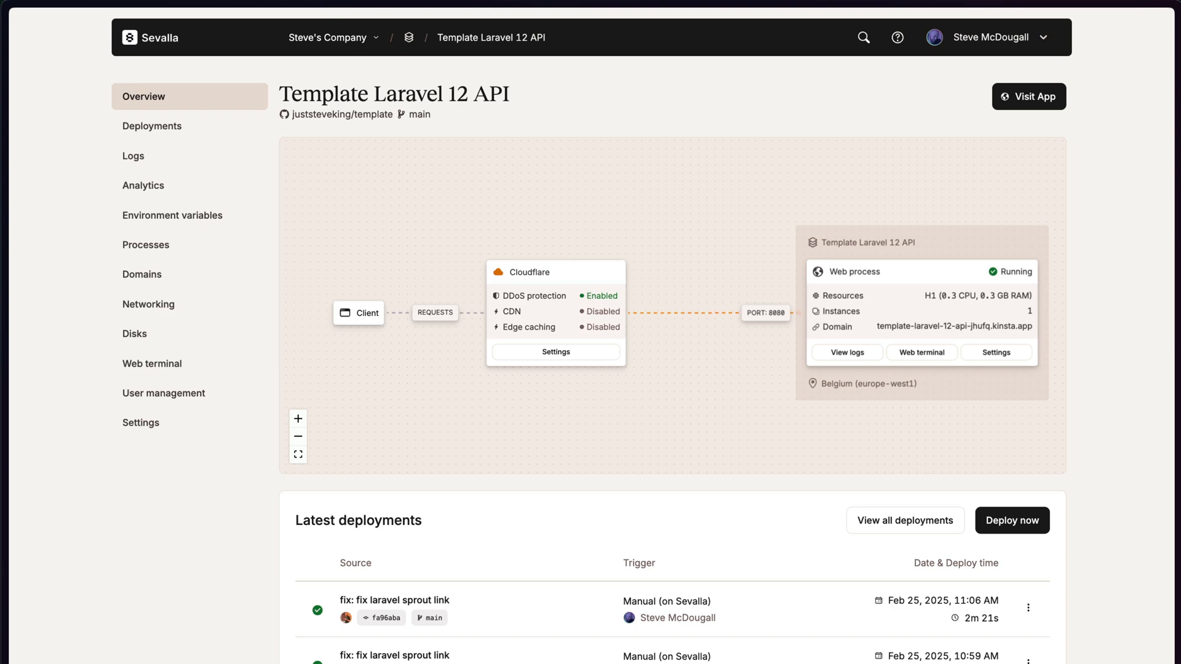
click(1012, 519)
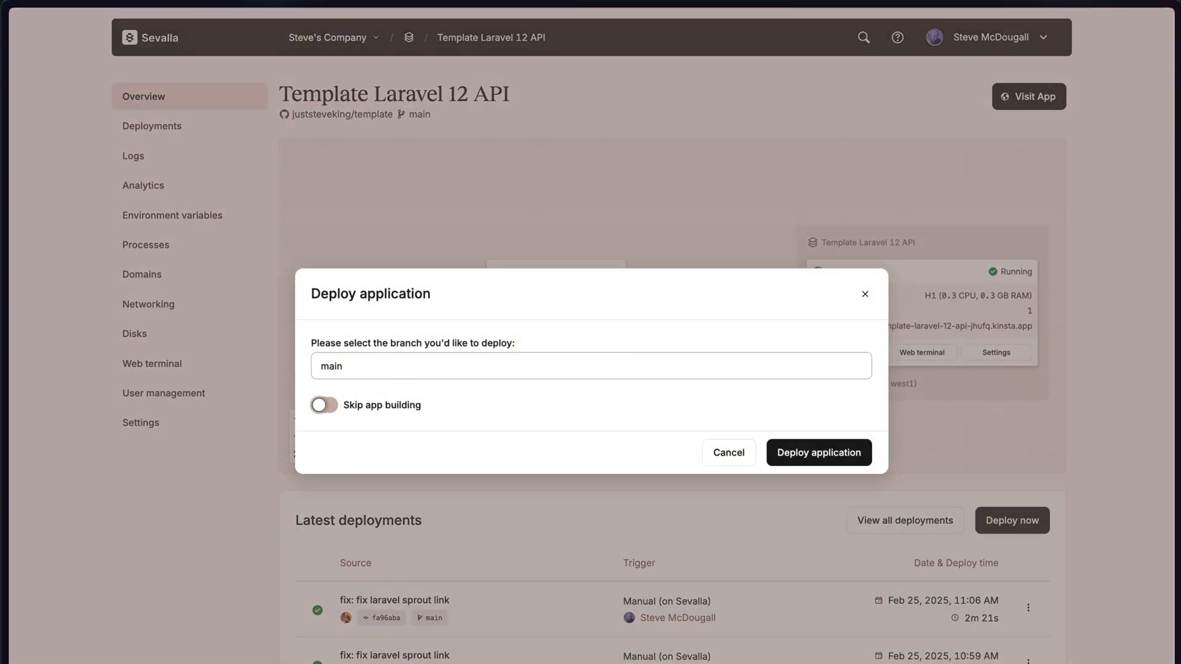
Deploy main with Skip app building switched on.
click(323, 404)
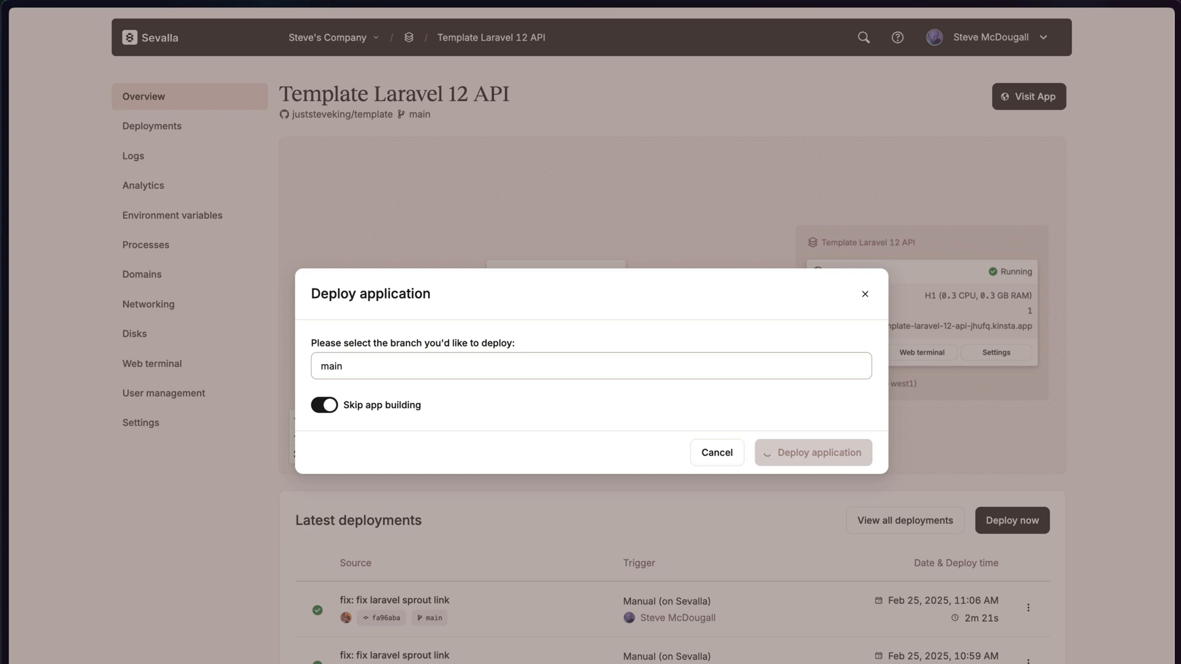
click(812, 453)
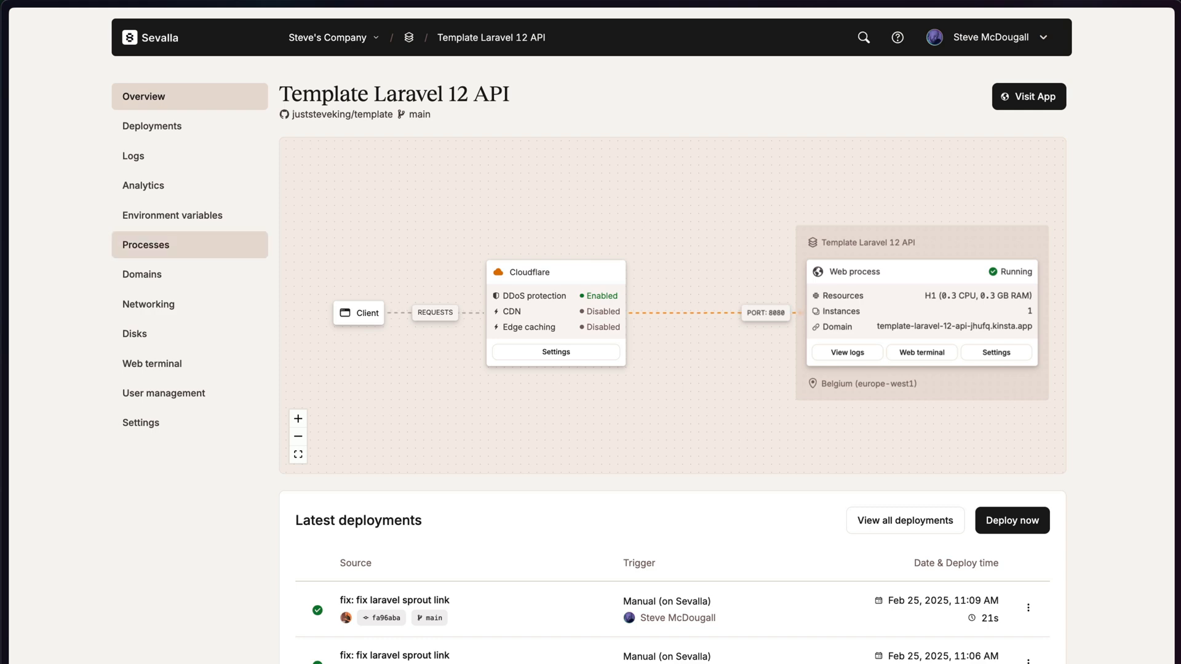
Create a background worker with start command php artisan queue:work and instance count 1.
click(145, 244)
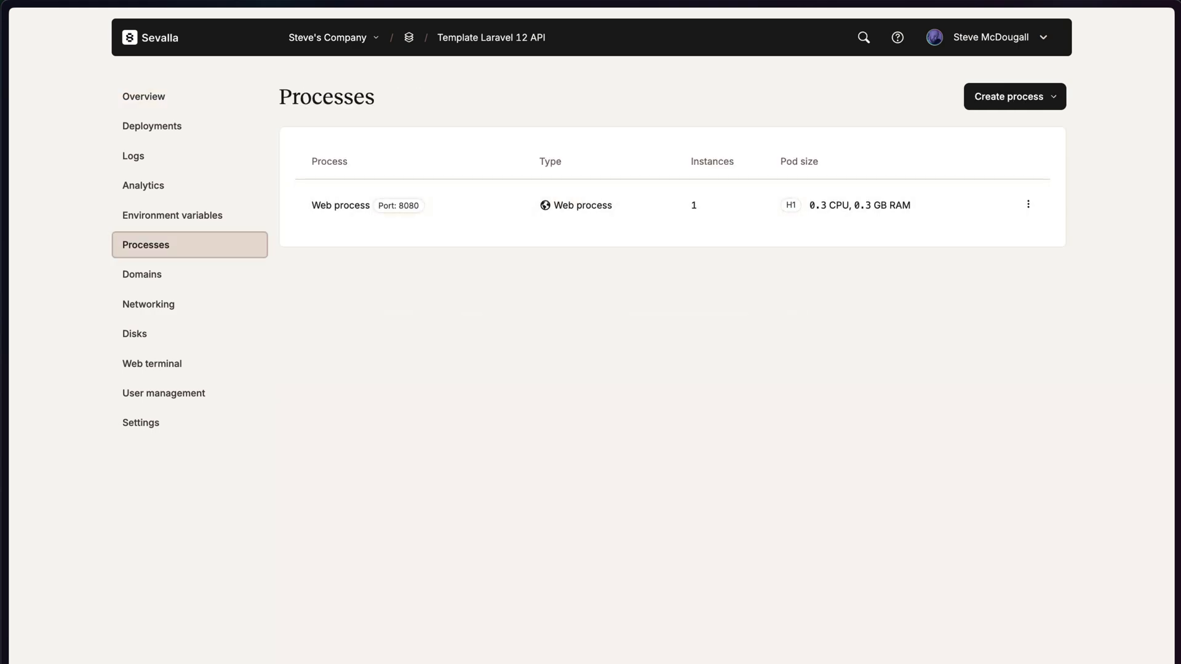
click(1013, 96)
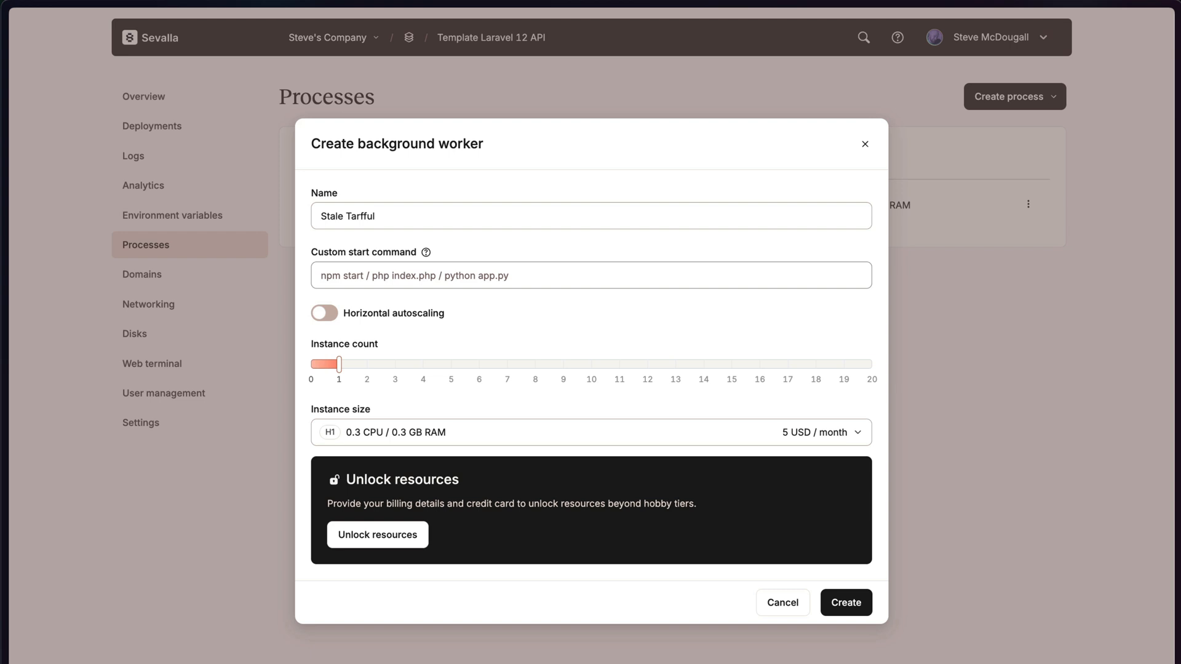
click(589, 275)
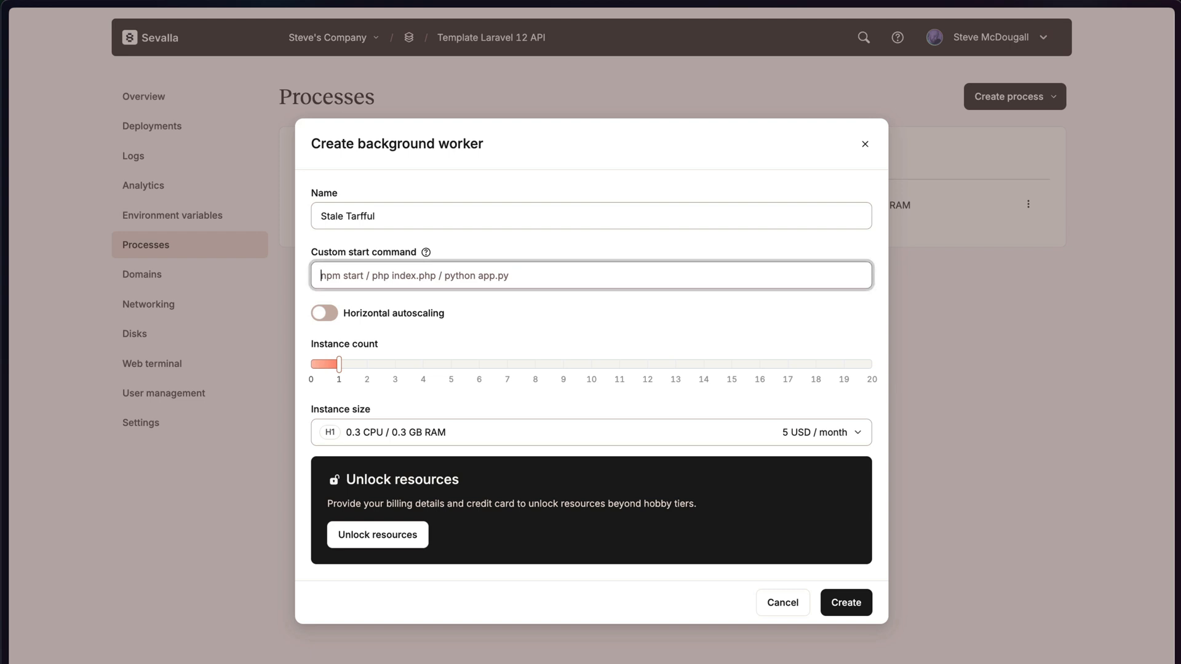
text(php artisan queue:work)
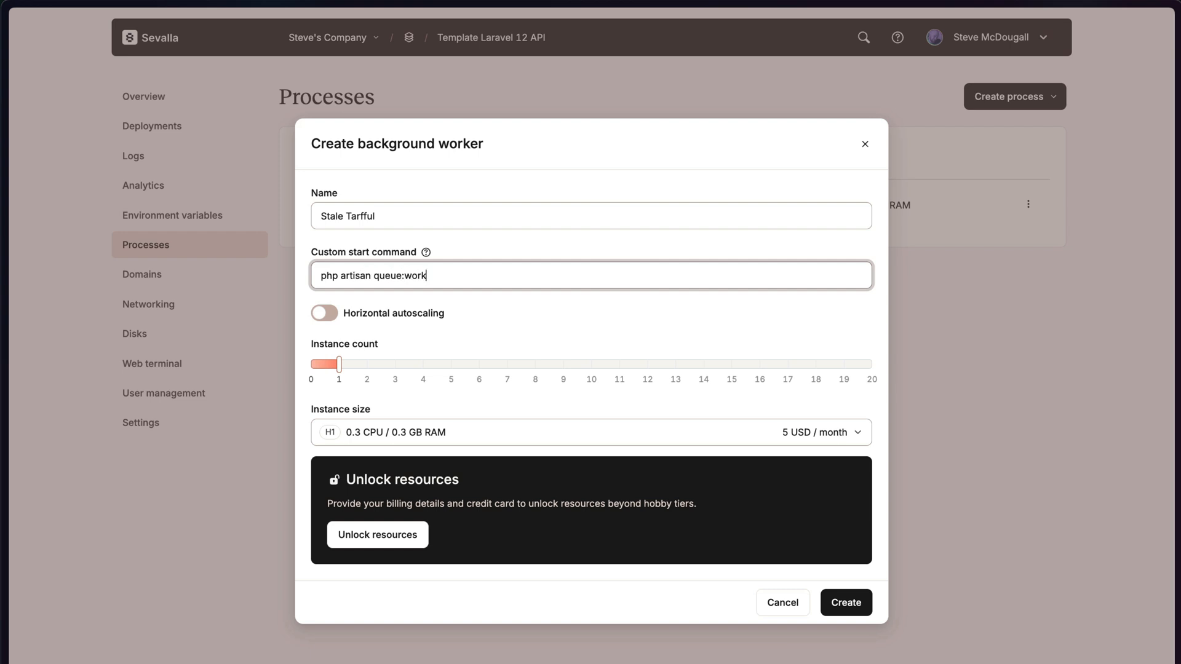
drag(338, 364, 367, 364)
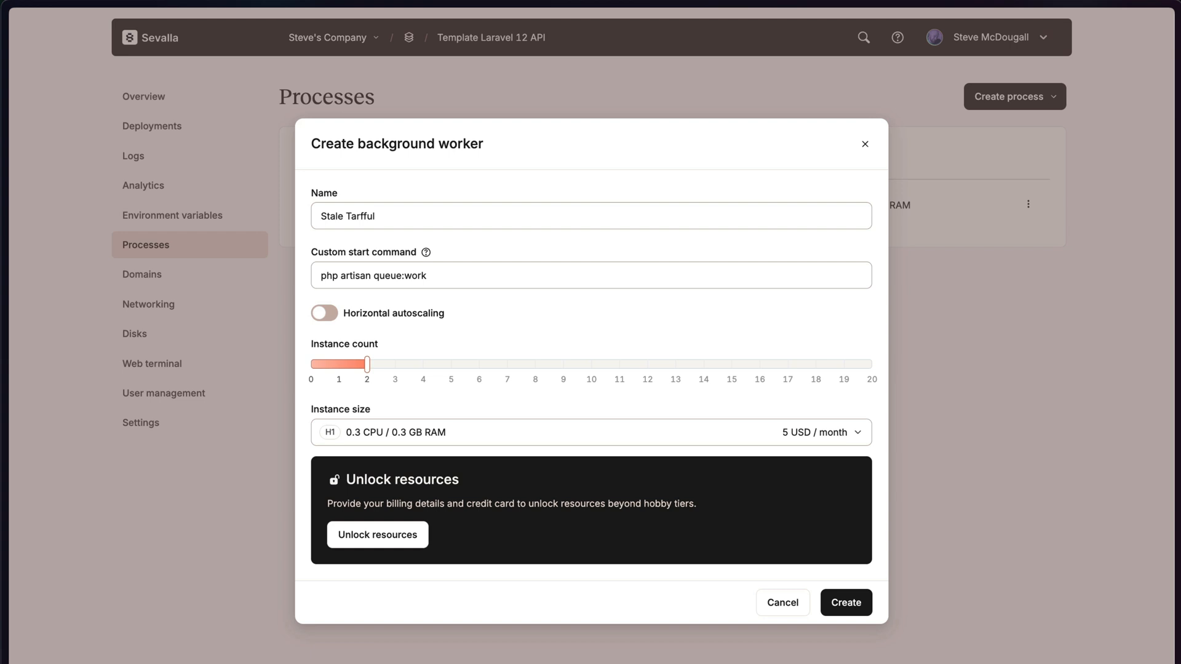
drag(366, 364, 338, 364)
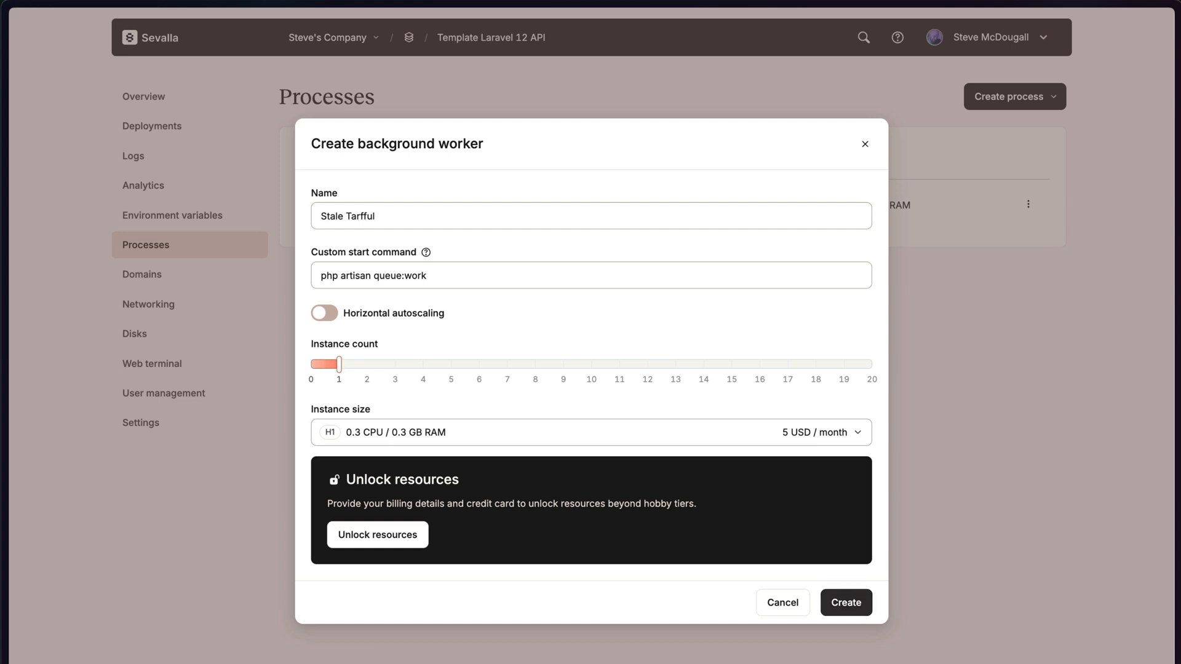
click(845, 602)
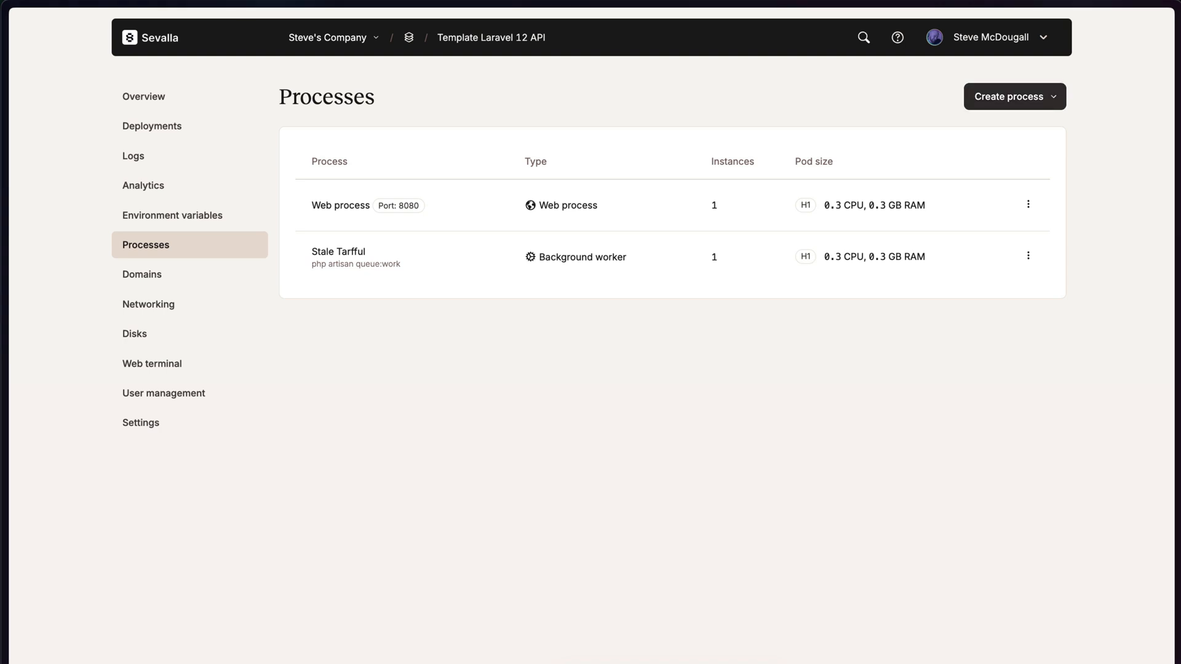
Create a cron process running php artisan schedule:run on the expression * * * * *.
click(1013, 96)
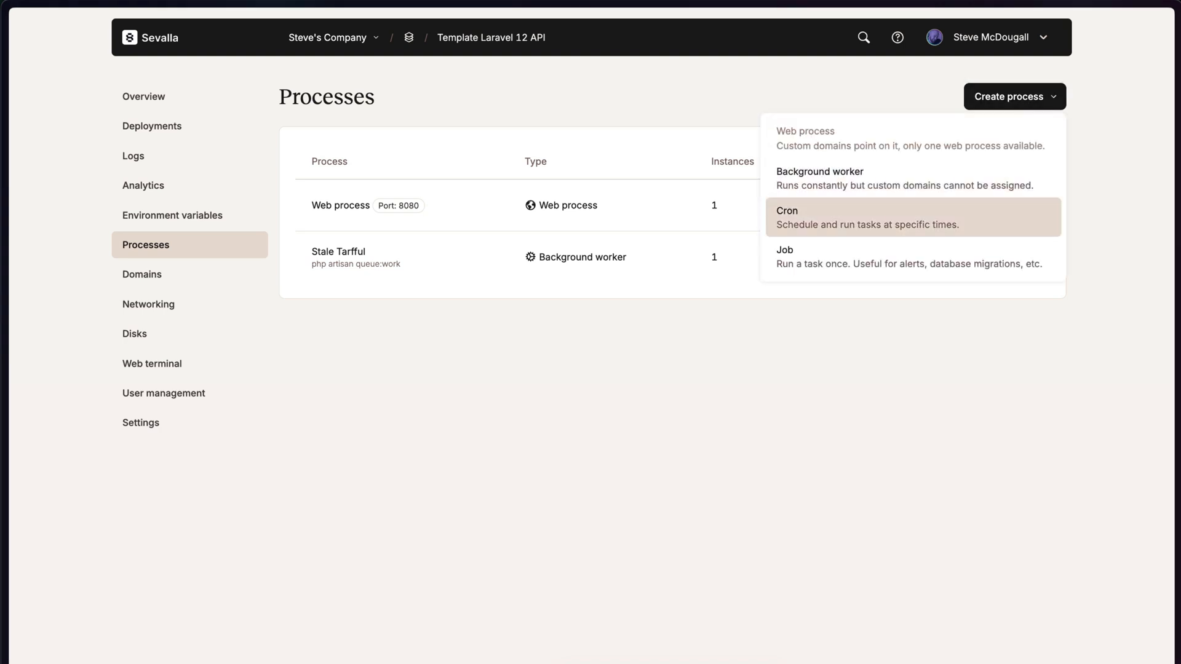
click(785, 217)
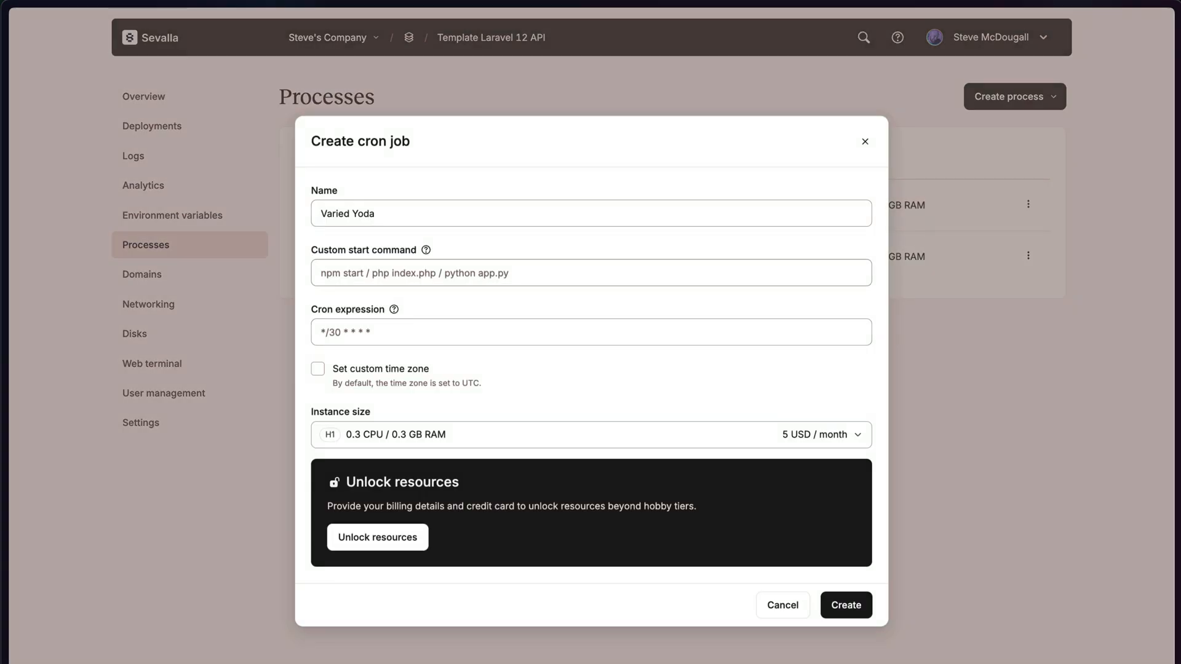
click(590, 332)
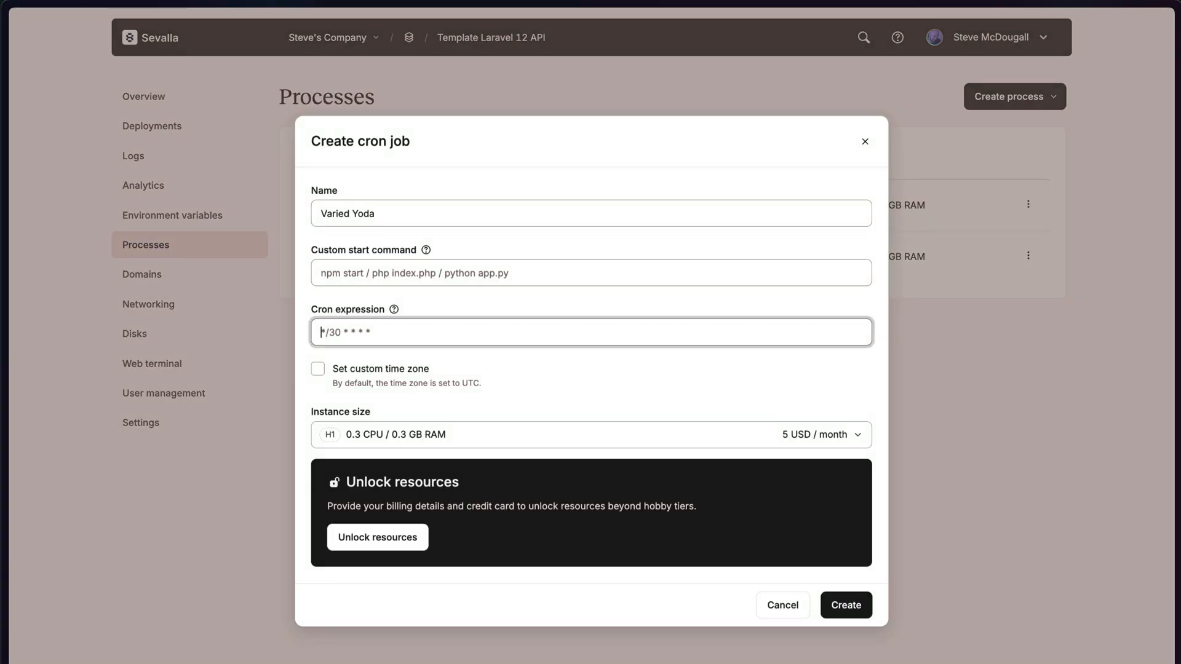
text(php artisan schedule:run)
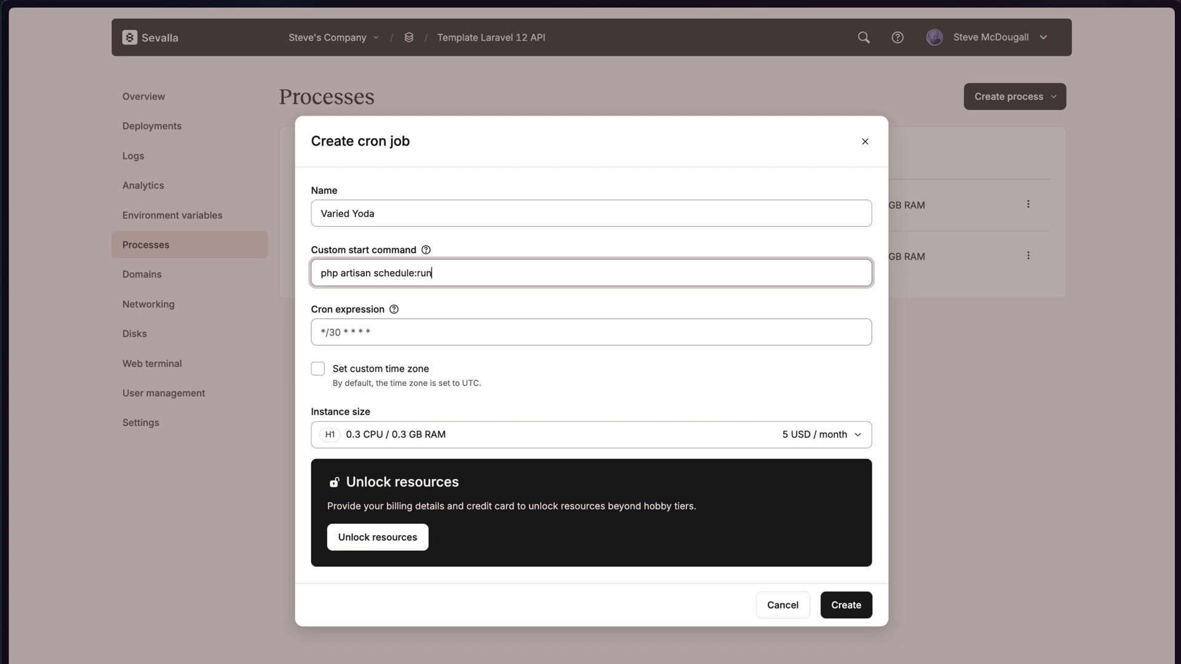
click(392, 309)
text(* * * * *)
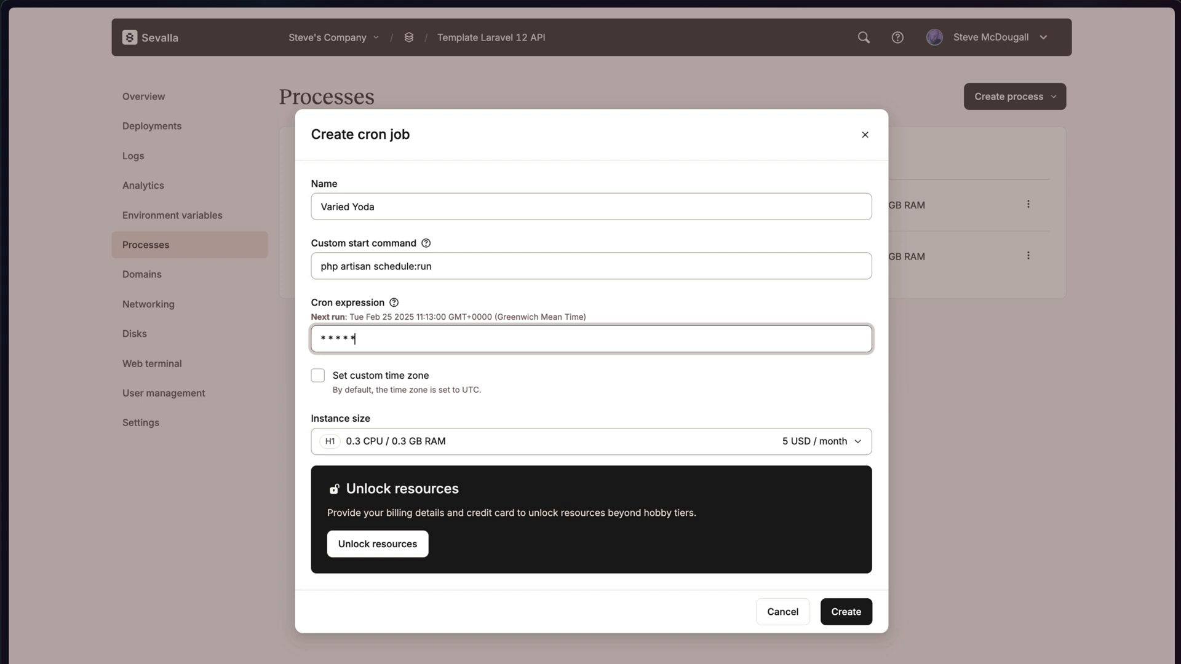
click(845, 612)
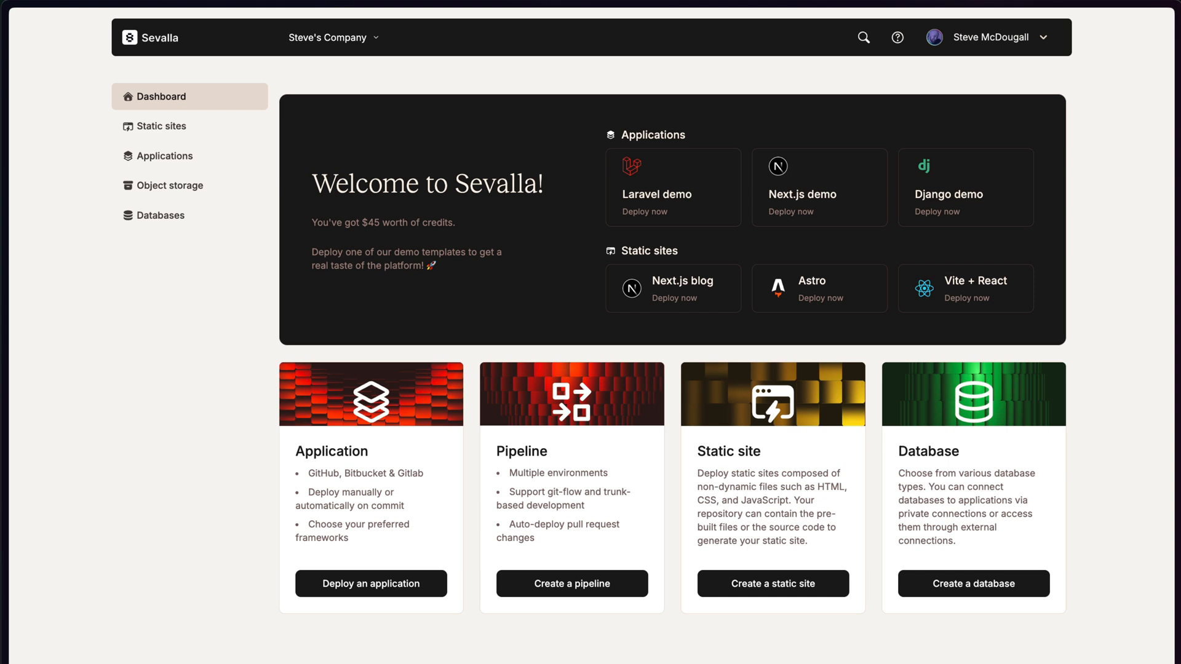
mouse_move(673, 186)
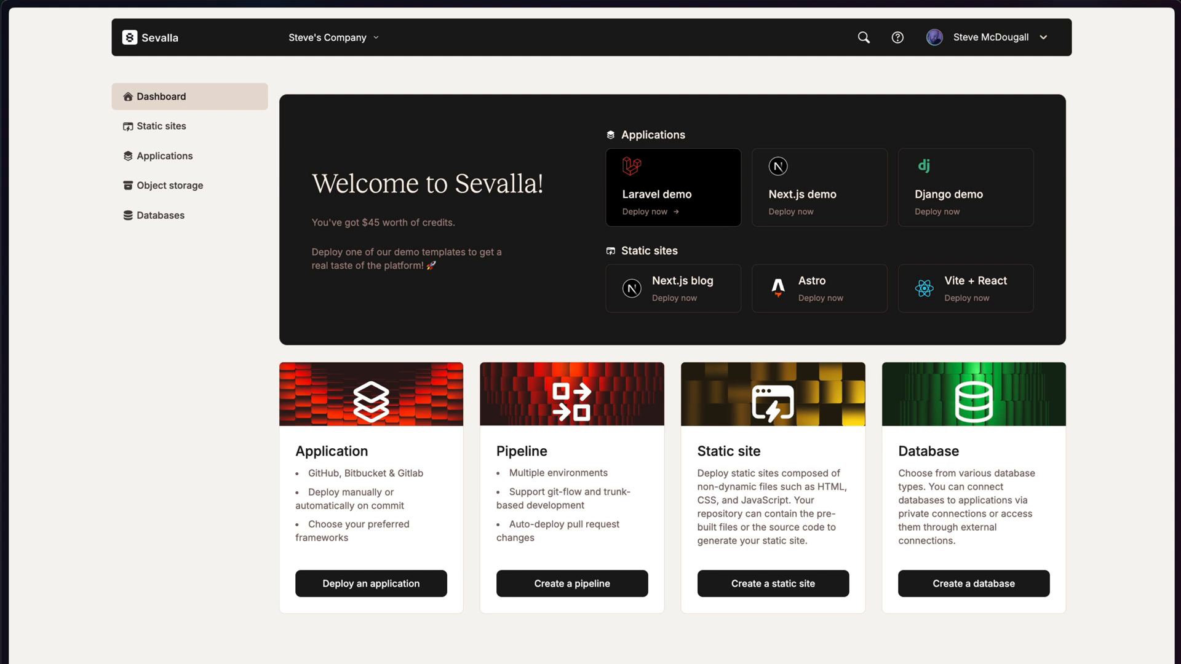
mouse_move(965, 187)
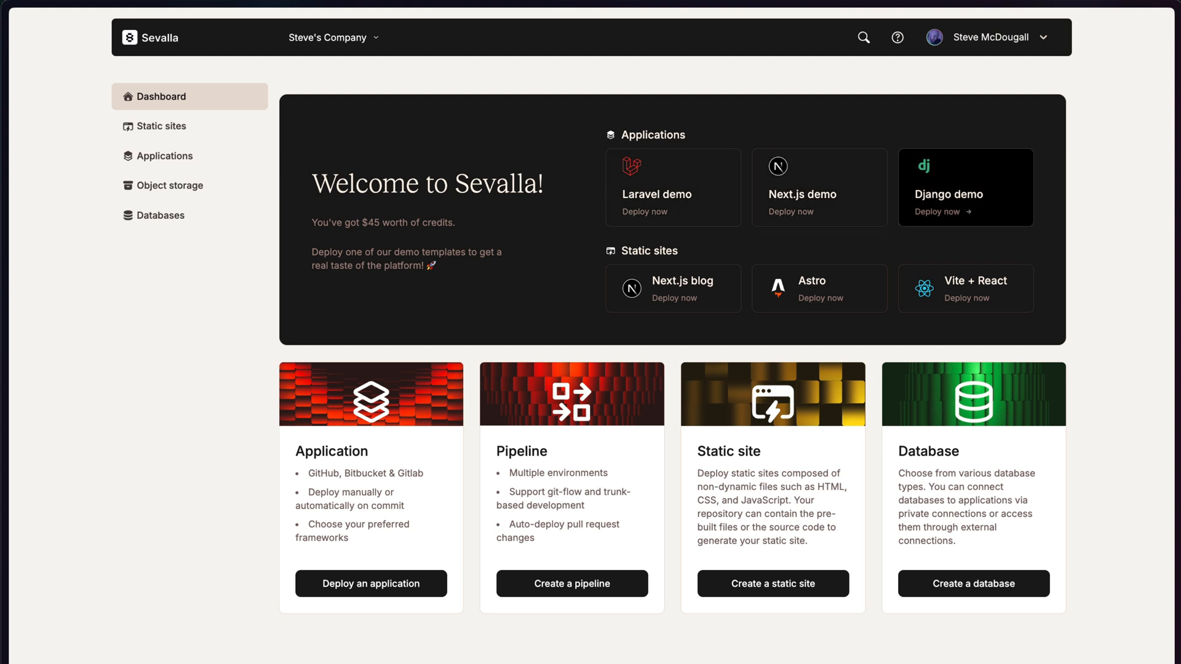
mouse_move(819, 288)
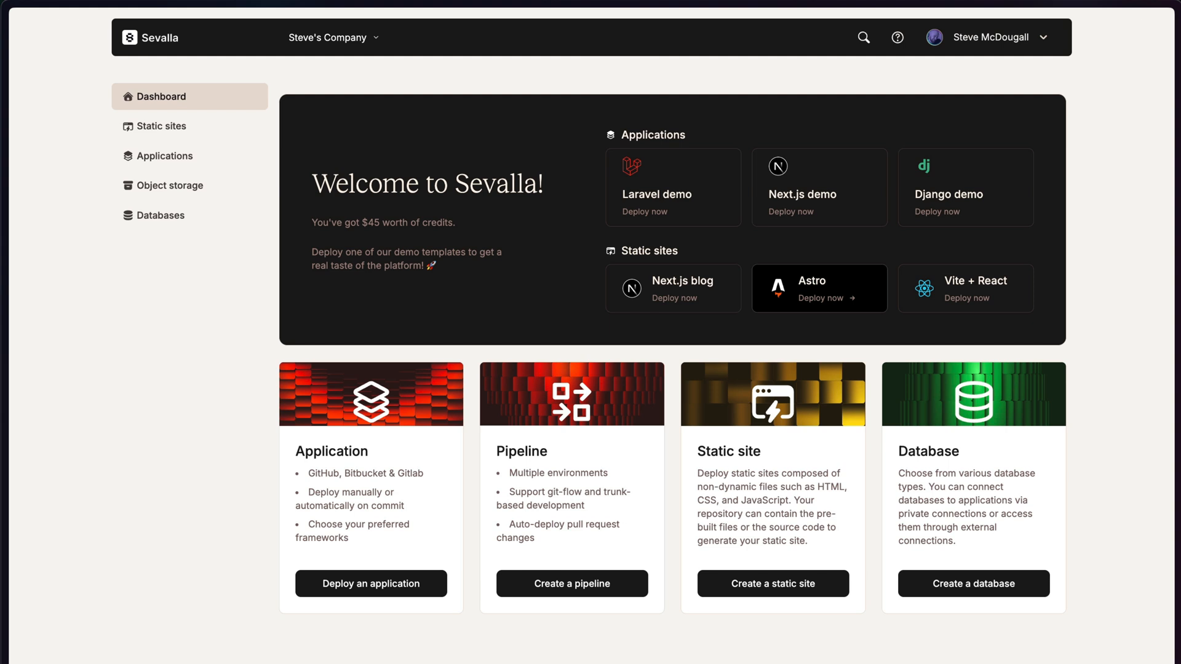
Deploy the Astro demo static site from the Static sites tiles.
click(819, 288)
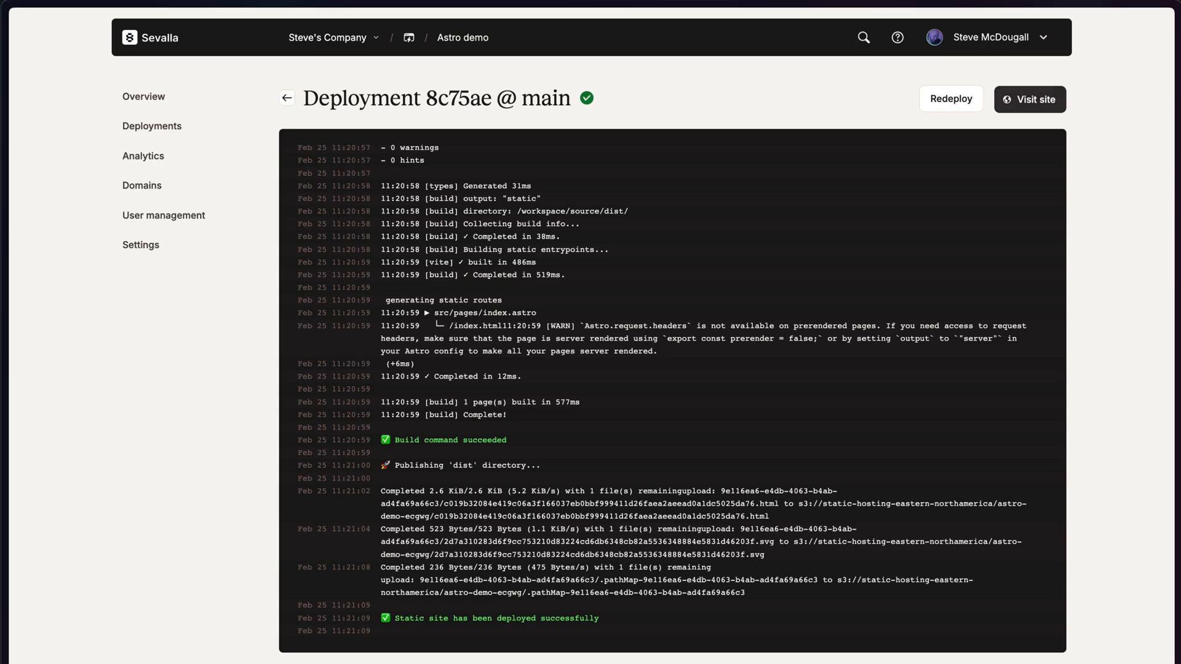
Leave the Astro deployment log and view the Vue Starter Kit application's Overview.
click(1029, 98)
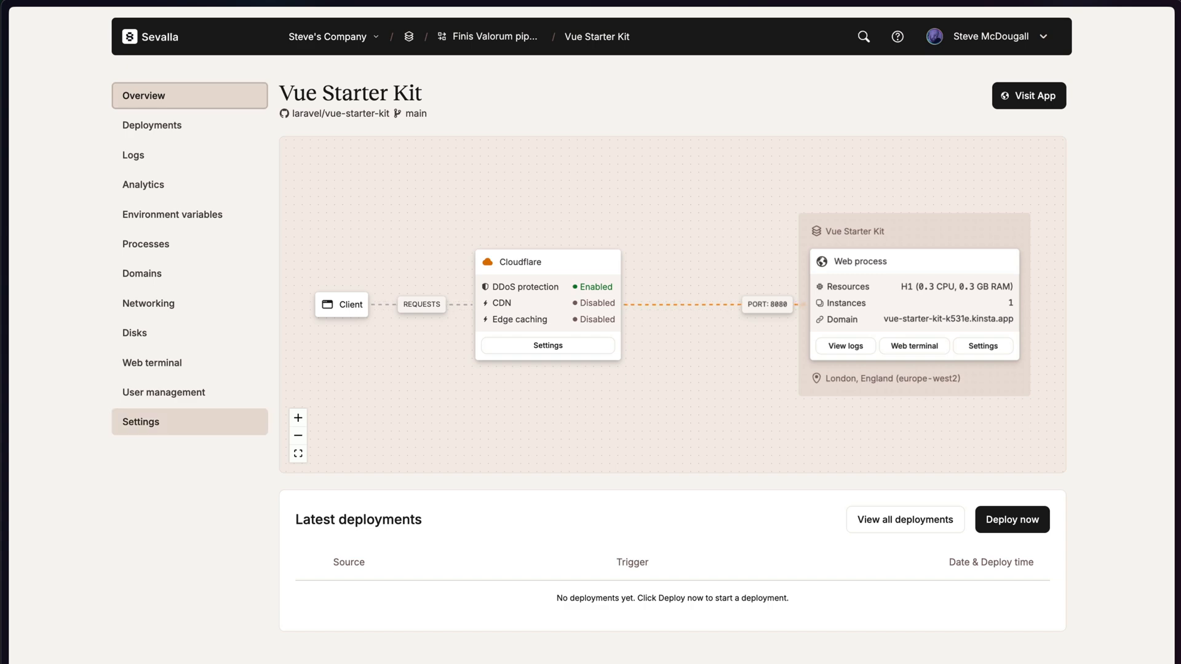
In the Vue Starter Kit settings, enable Hibernate app after 5 idle minutes and save.
click(141, 422)
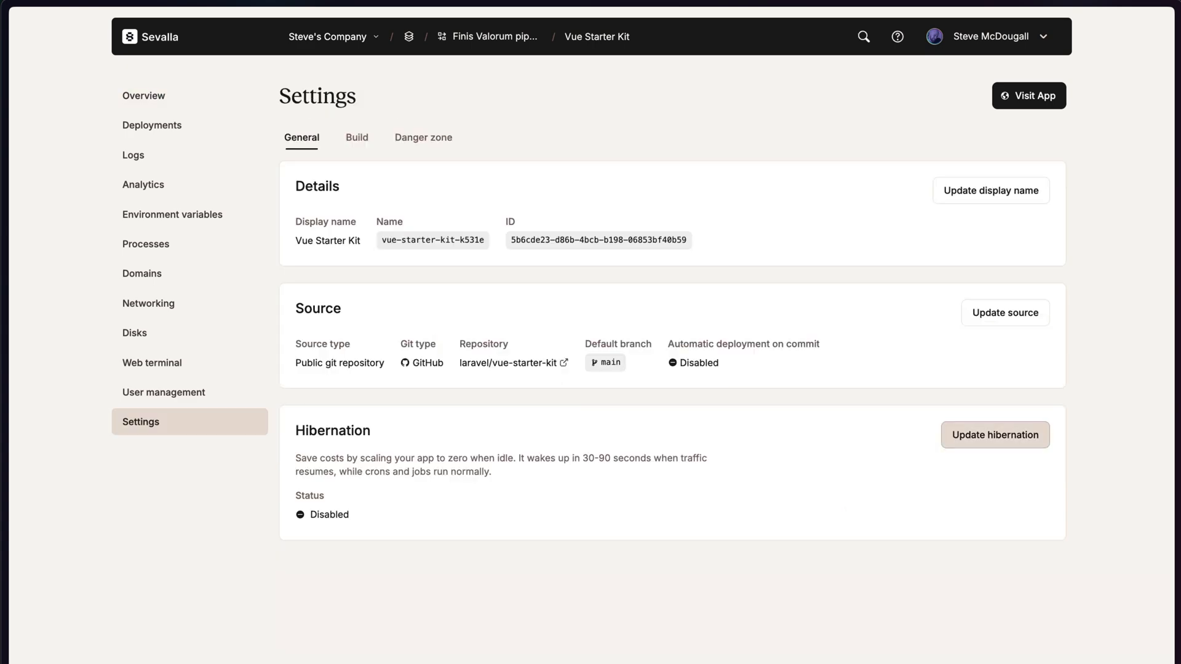
click(994, 434)
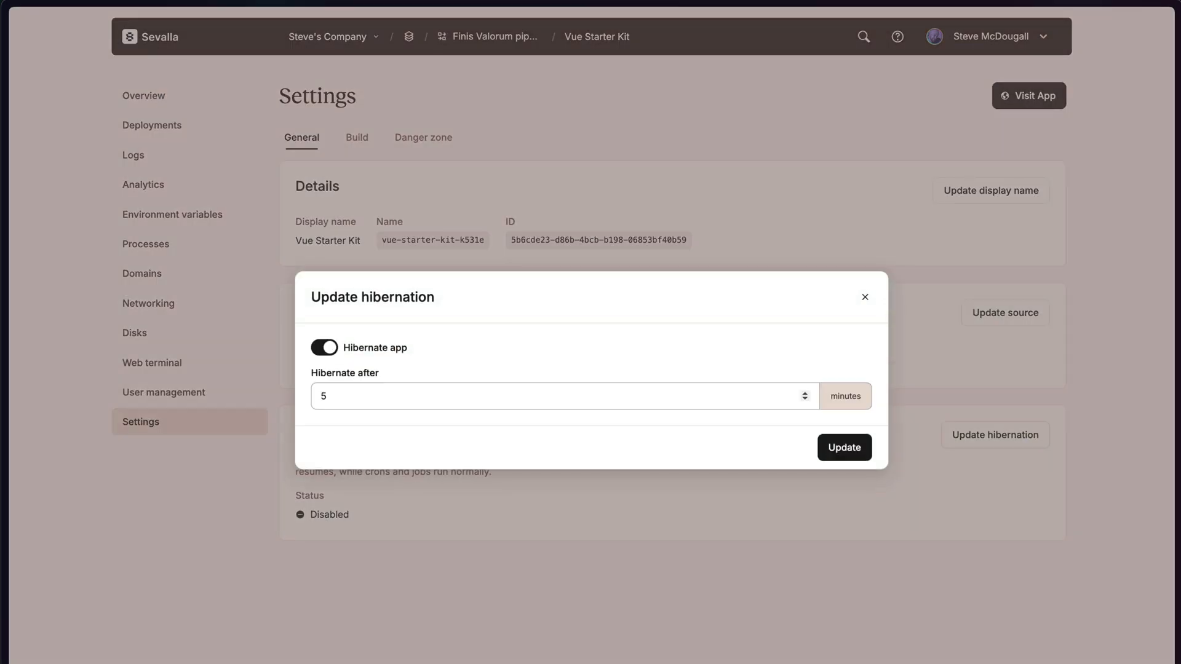
click(843, 446)
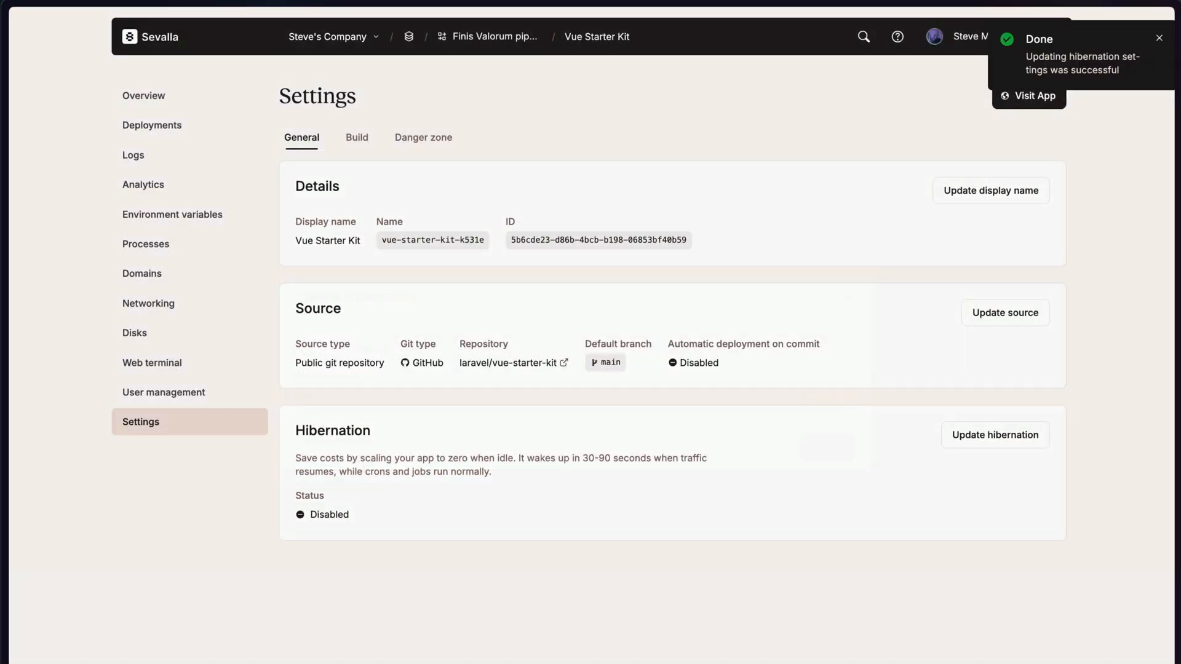